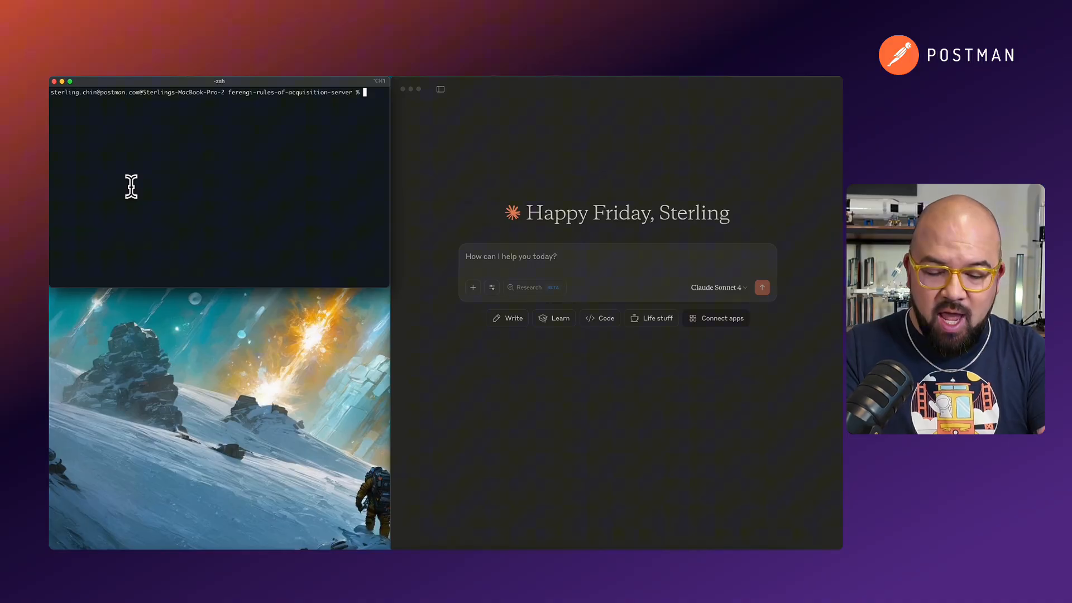
# - Show the project folder in Terminal and launch it in Cursor with 'code .'
pyautogui.write('open')
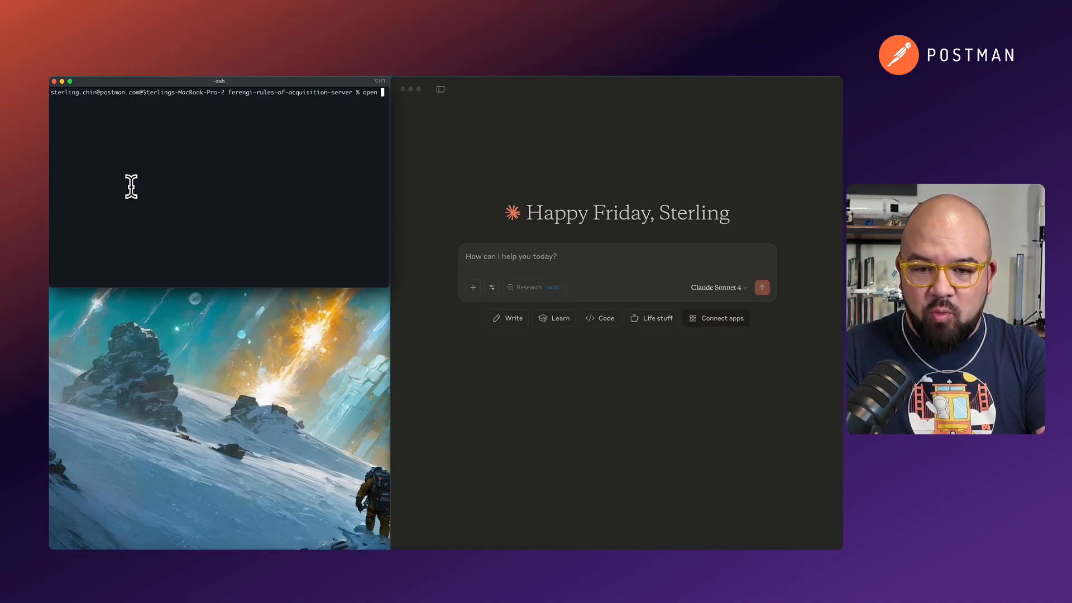
pyautogui.press('Return')
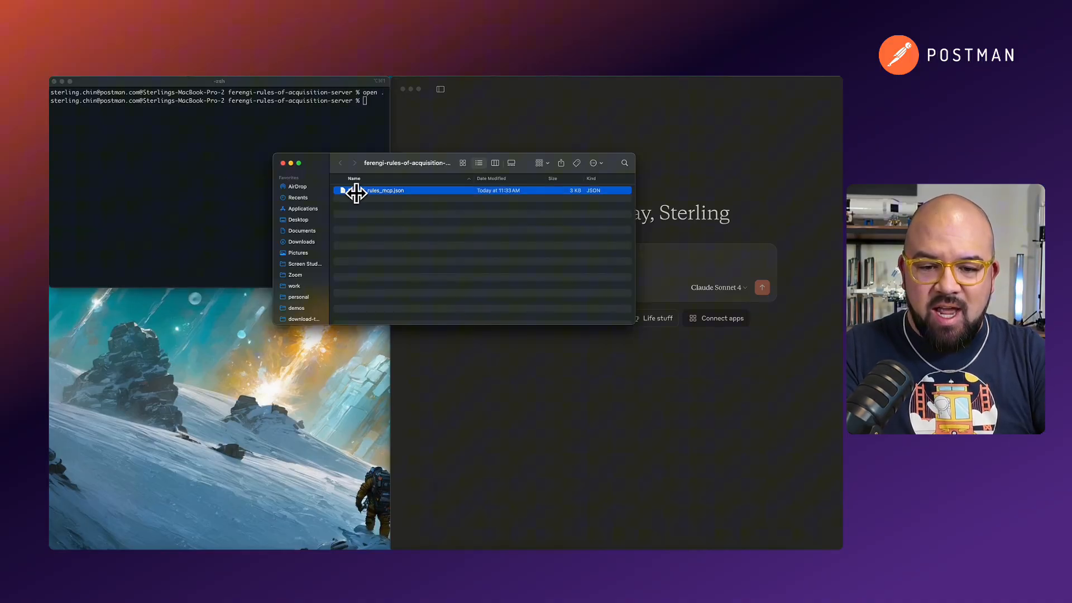
pyautogui.moveTo(386, 218)
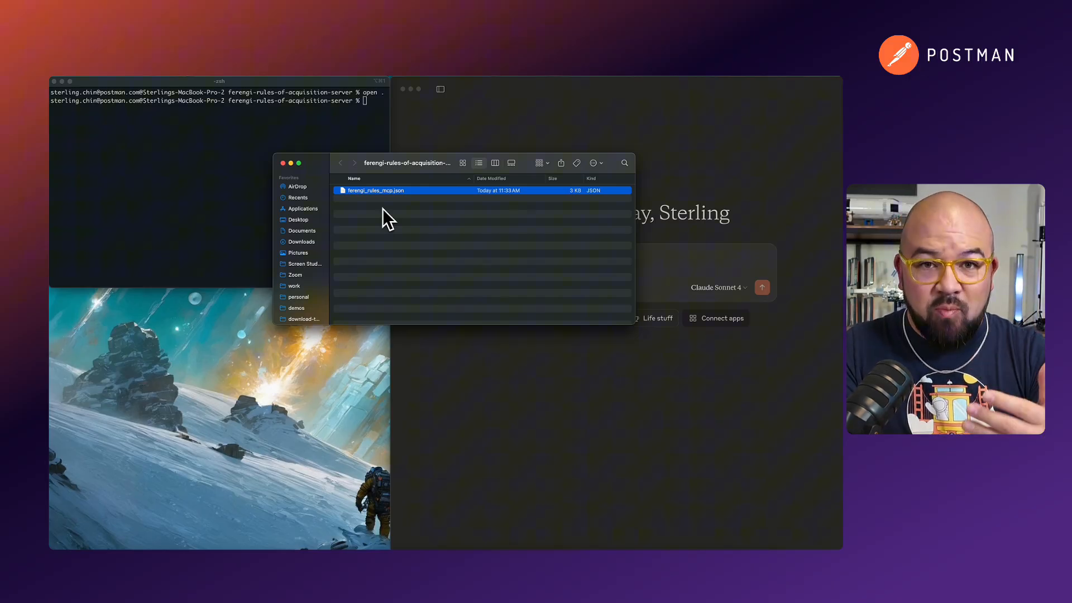
pyautogui.moveTo(352, 199)
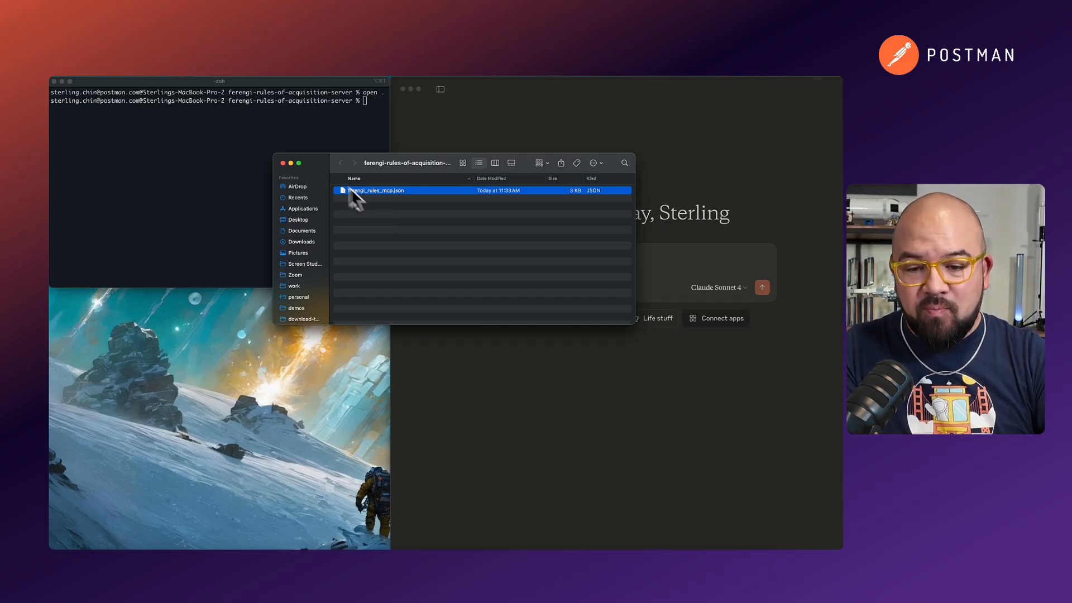
pyautogui.click(281, 163)
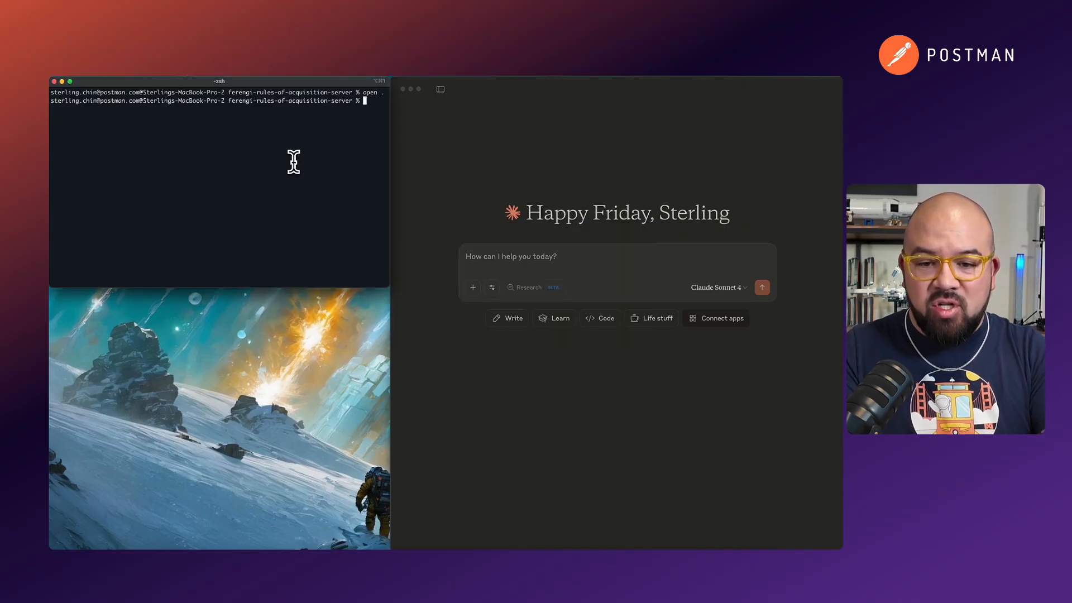
pyautogui.write('code')
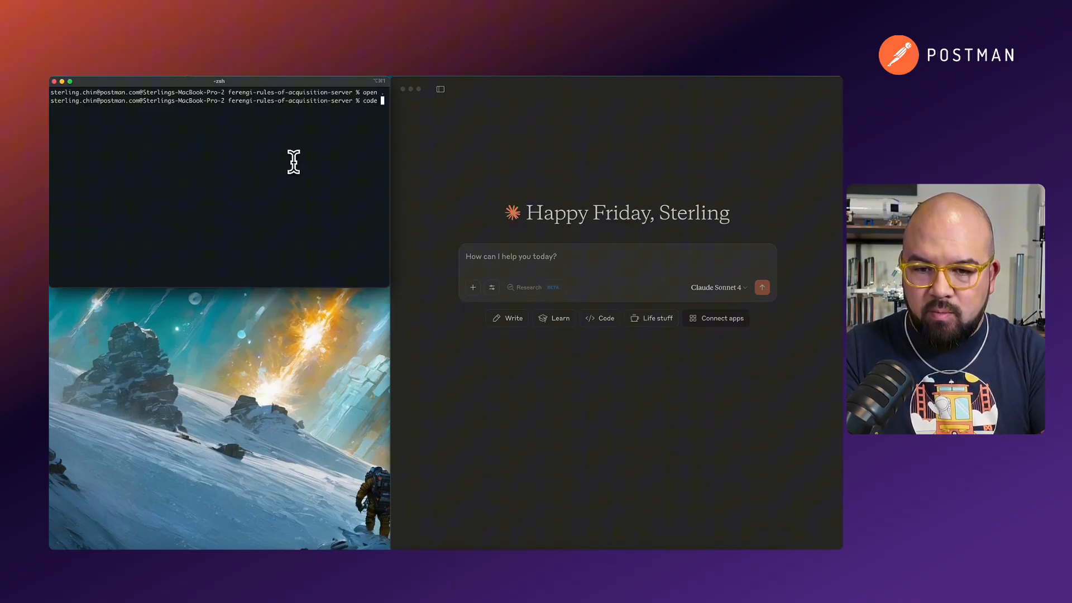
pyautogui.press('Return')
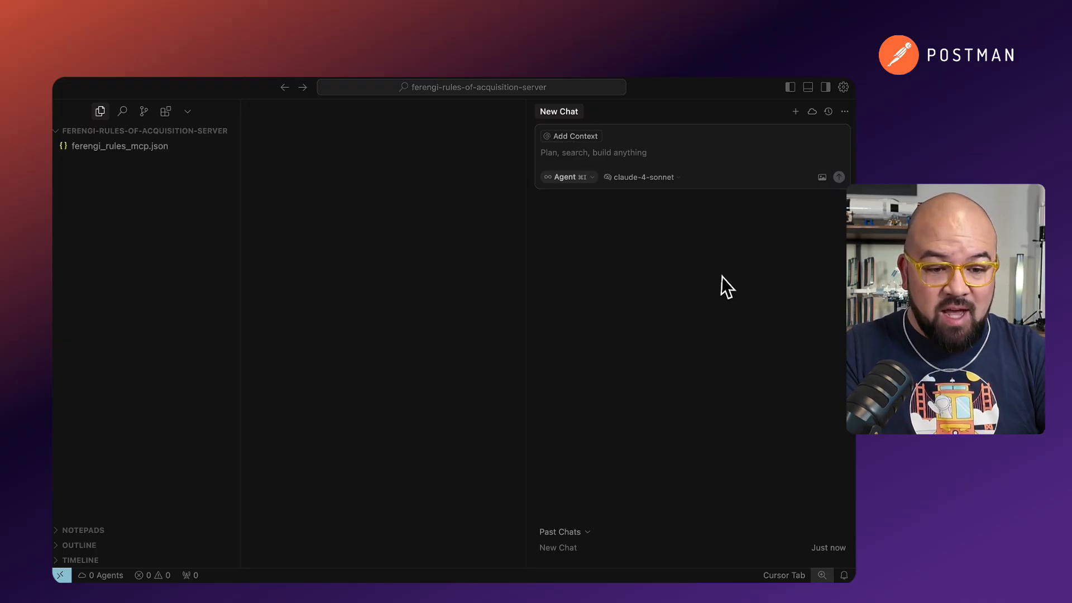
# - Start a chat request and attach the project folder as context
pyautogui.click(592, 153)
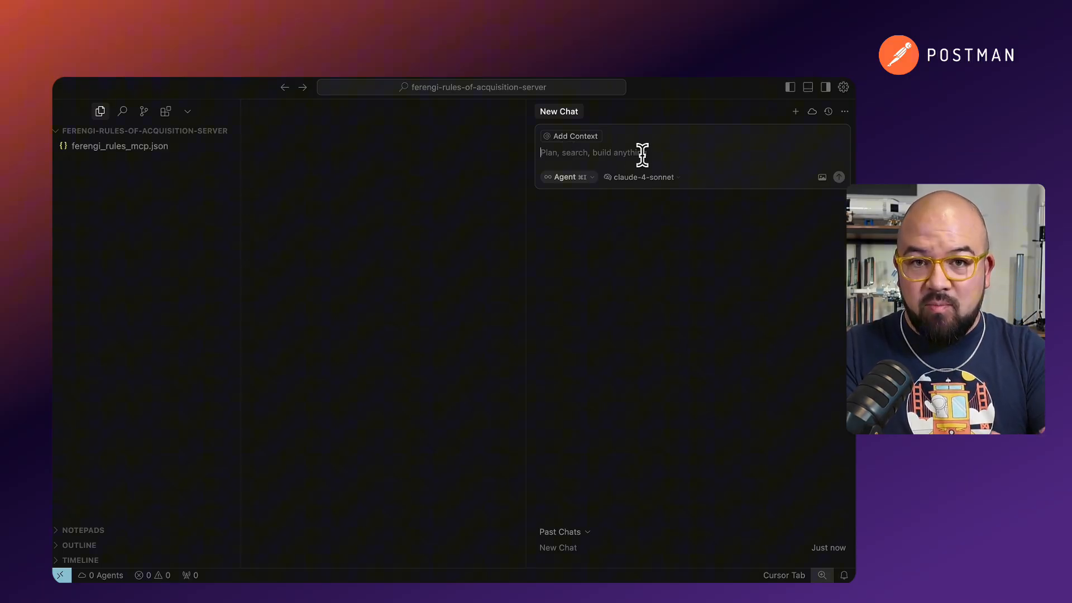
pyautogui.write('Can you c')
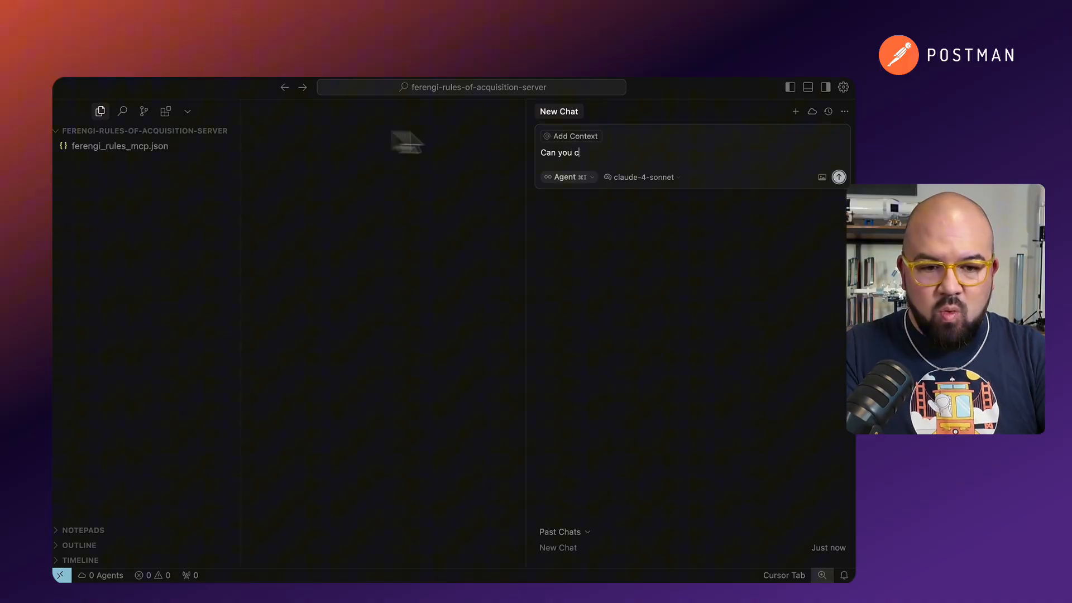
pyautogui.click(569, 135)
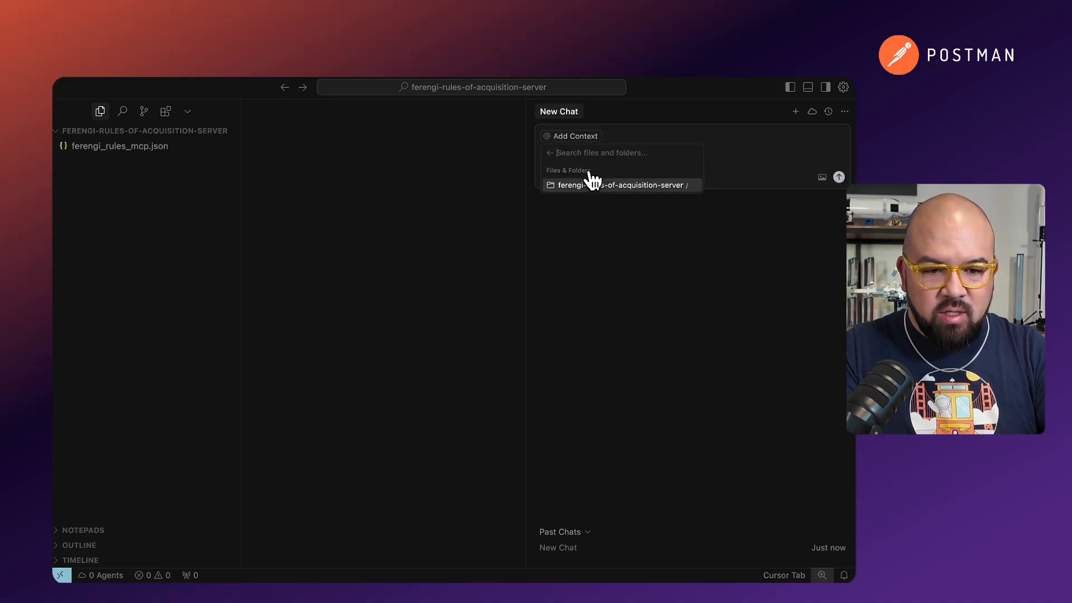
pyautogui.click(621, 184)
pyautogui.write('Can you c')
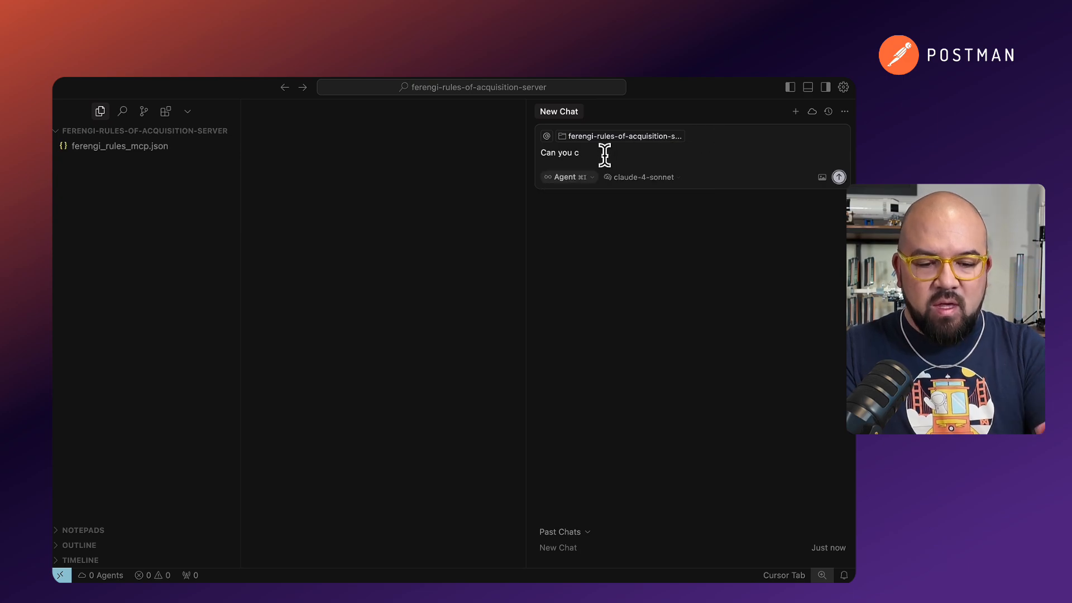
# - Ask the agent for a boilerplate MCP server in Node and TypeScript and send it
pyautogui.write('r')
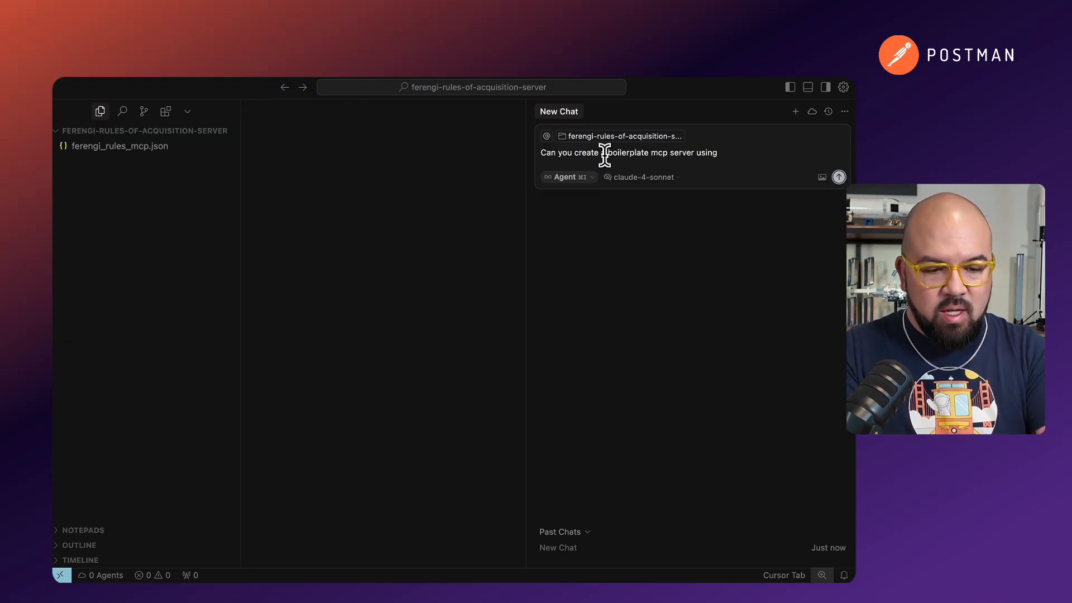
pyautogui.write('node and ty')
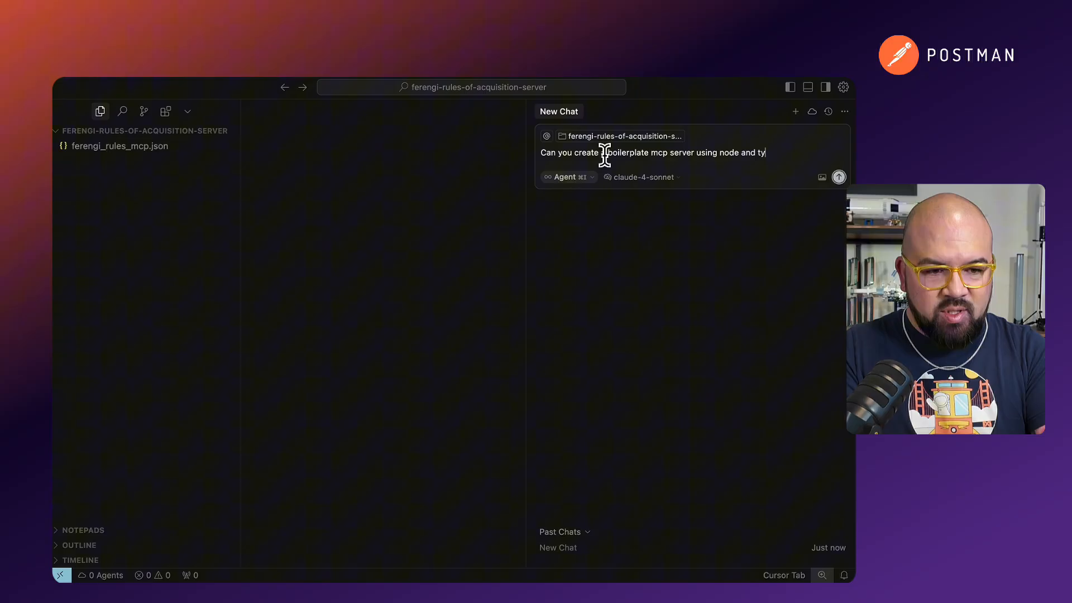
pyautogui.write('s')
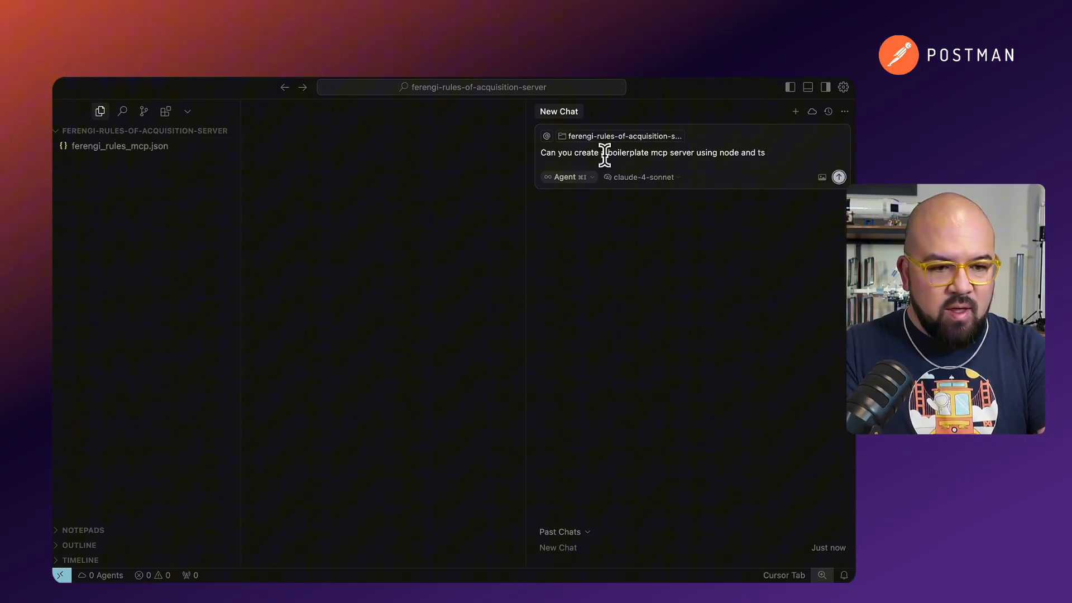
pyautogui.click(839, 177)
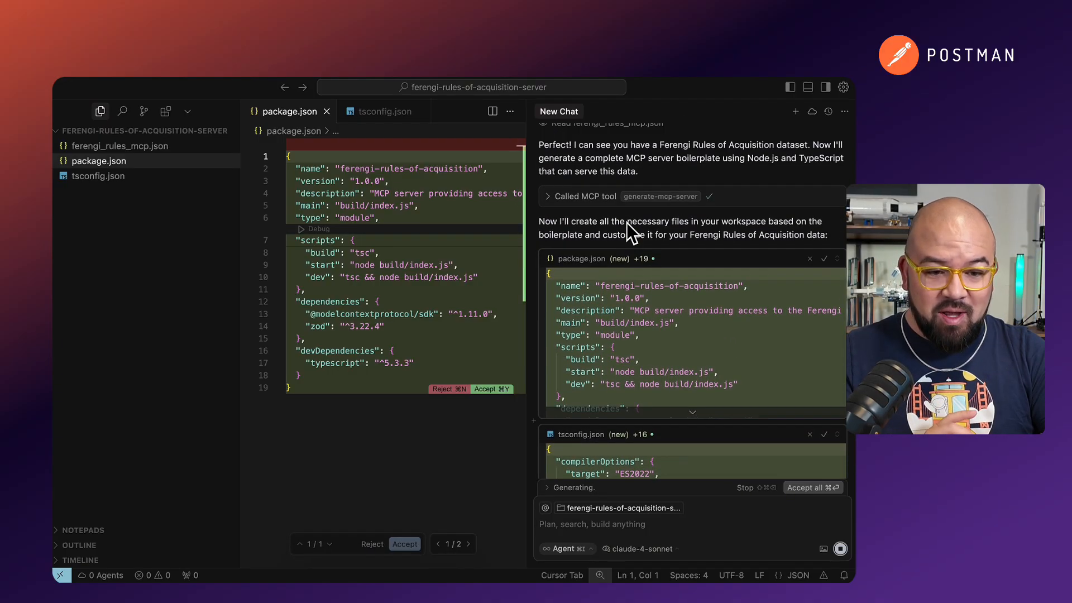
# - Review the MCP tool call details and generated index.ts, then accept all the agent's file changes
pyautogui.click(547, 196)
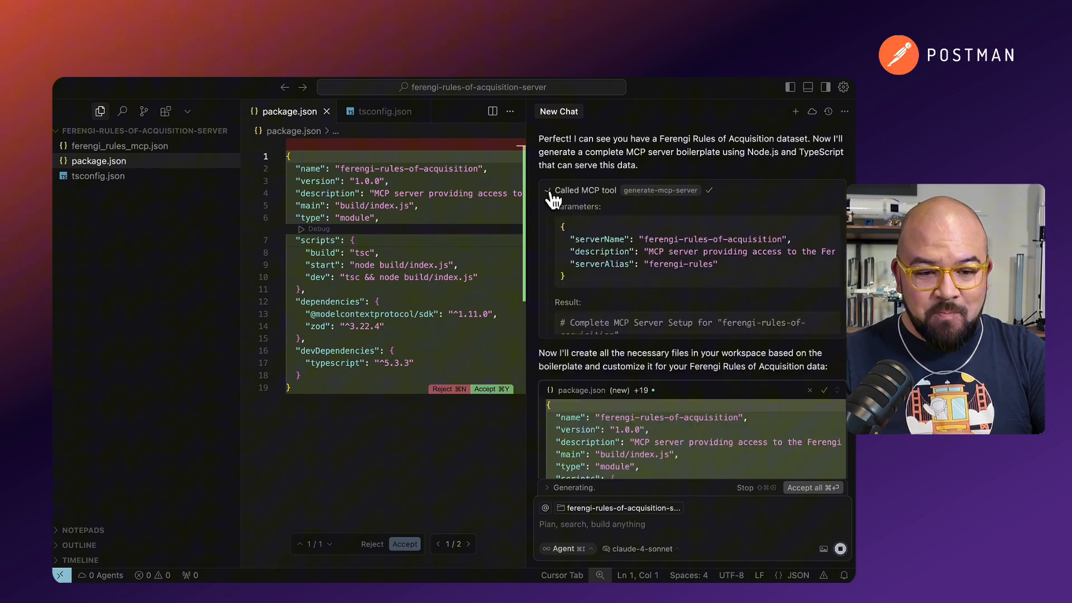
pyautogui.click(549, 190)
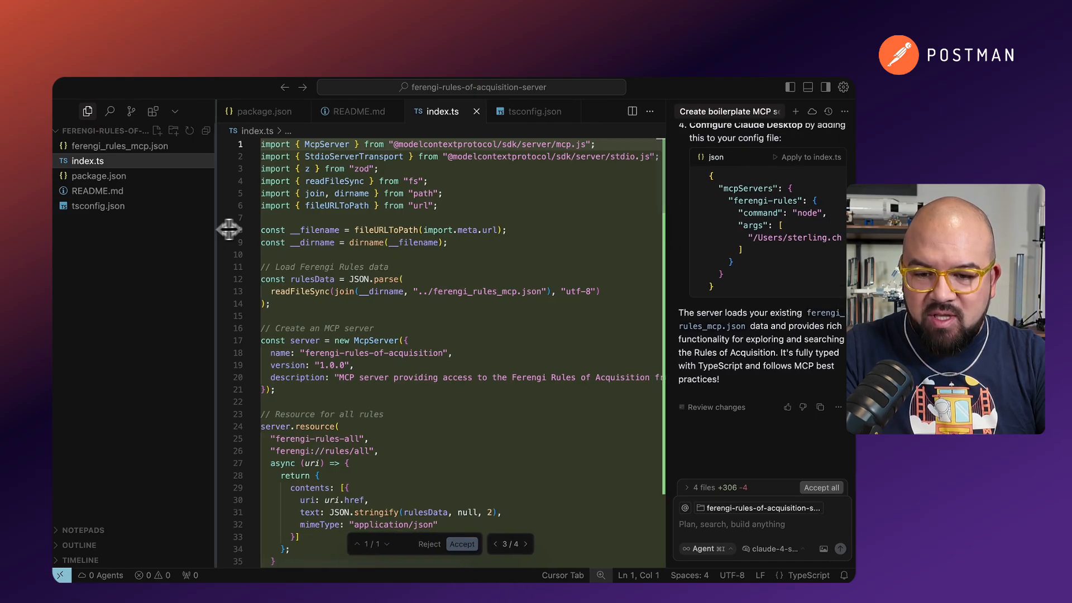
pyautogui.scroll(-3)
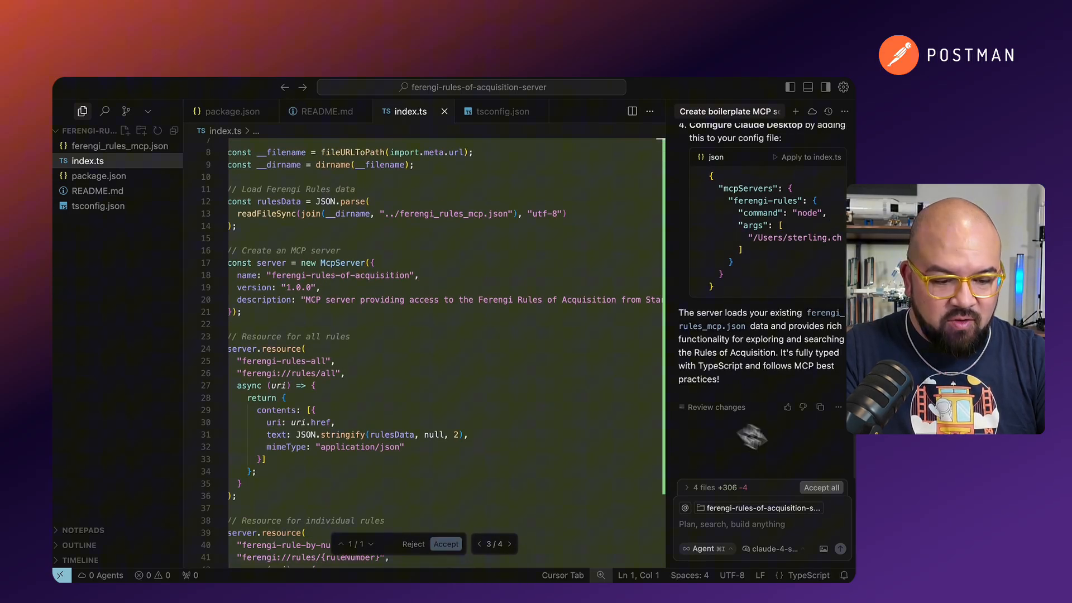
pyautogui.click(446, 543)
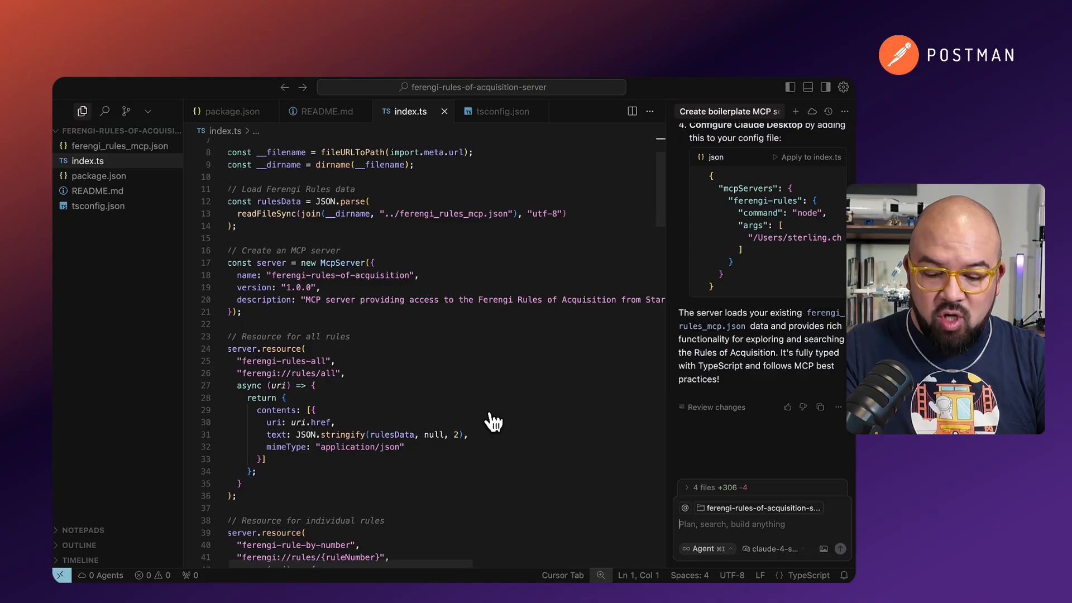
# - Run 'npm install' in the integrated terminal, then return to index.ts for review
pyautogui.click(233, 111)
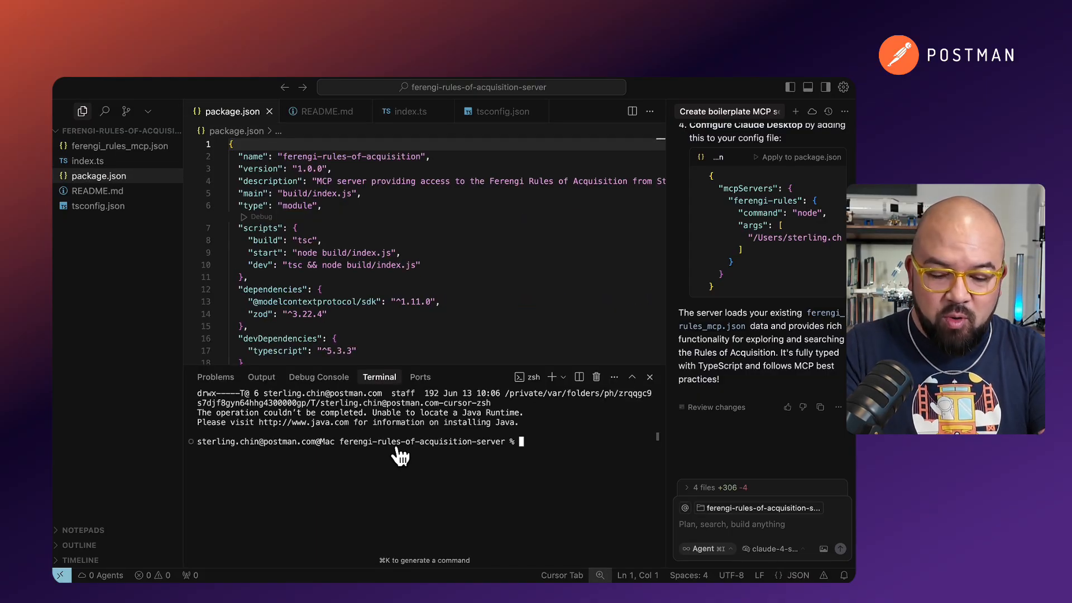
pyautogui.write('n')
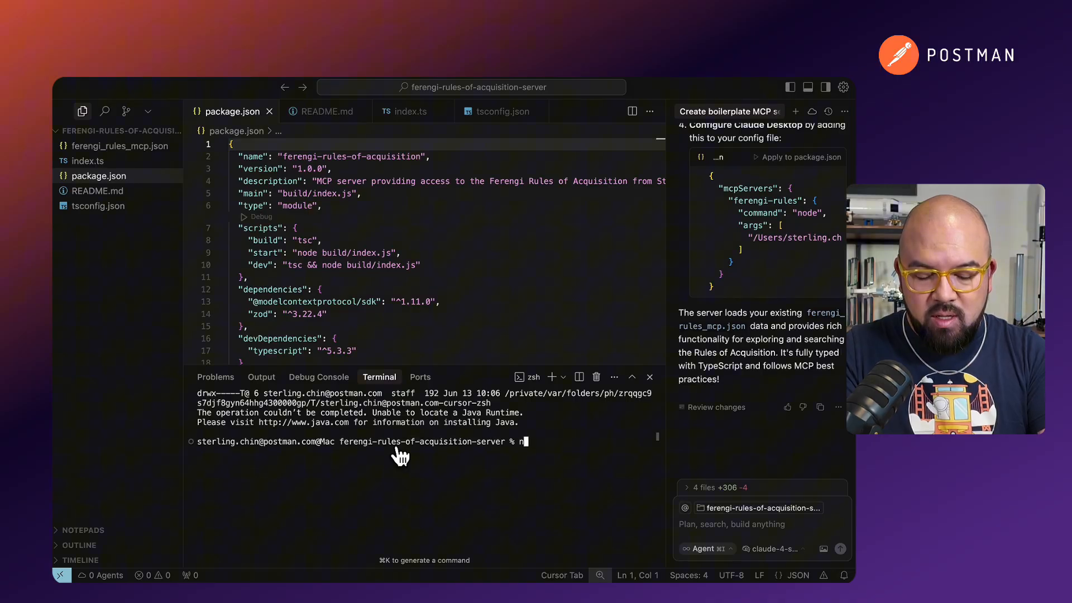
pyautogui.write('pm install')
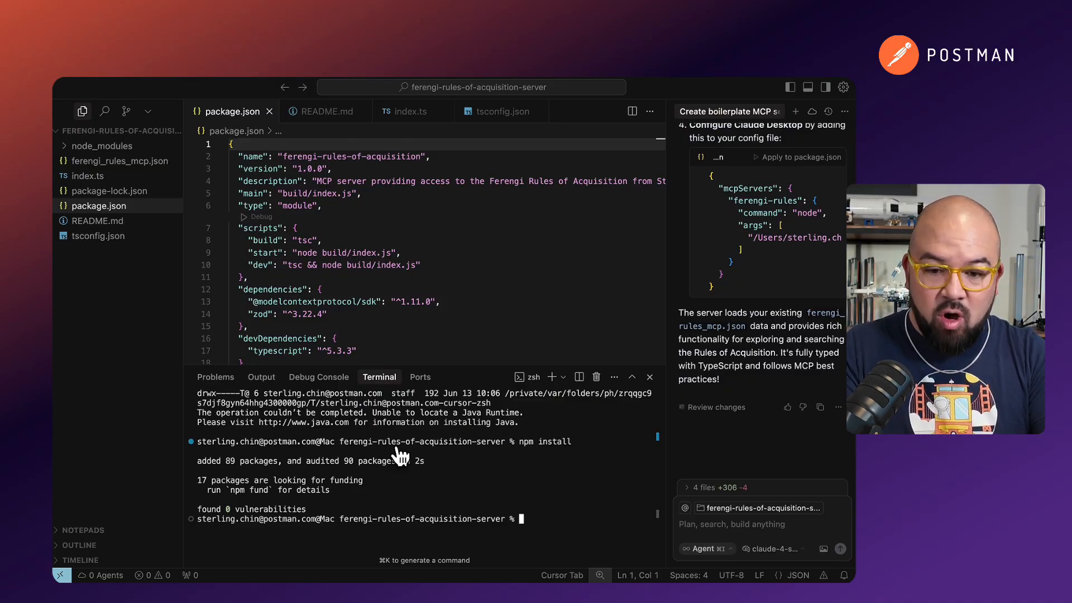
pyautogui.click(410, 110)
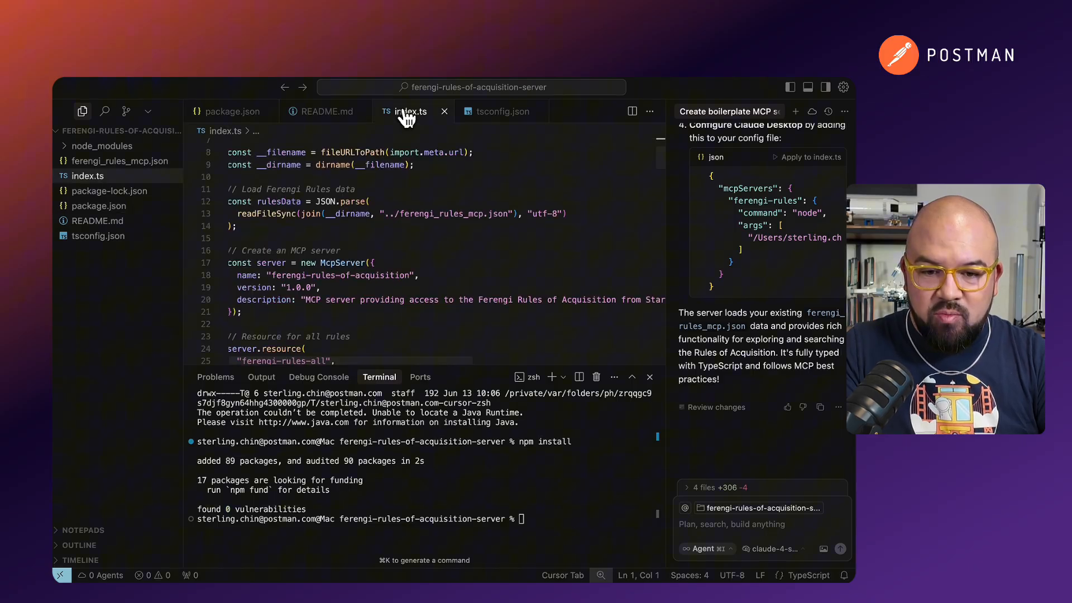
pyautogui.scroll(-3)
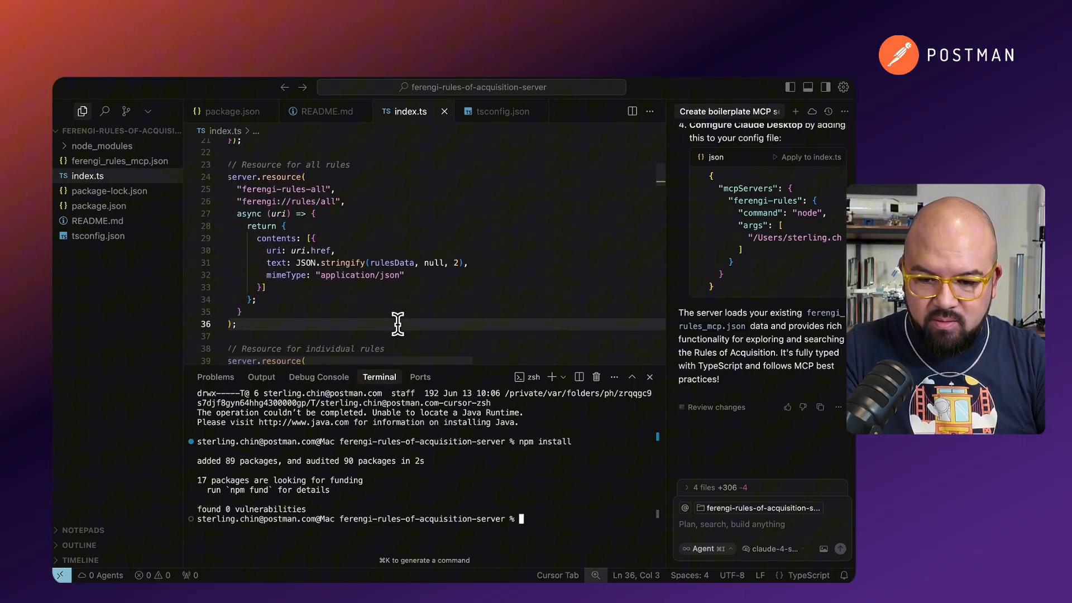
pyautogui.moveTo(435, 448)
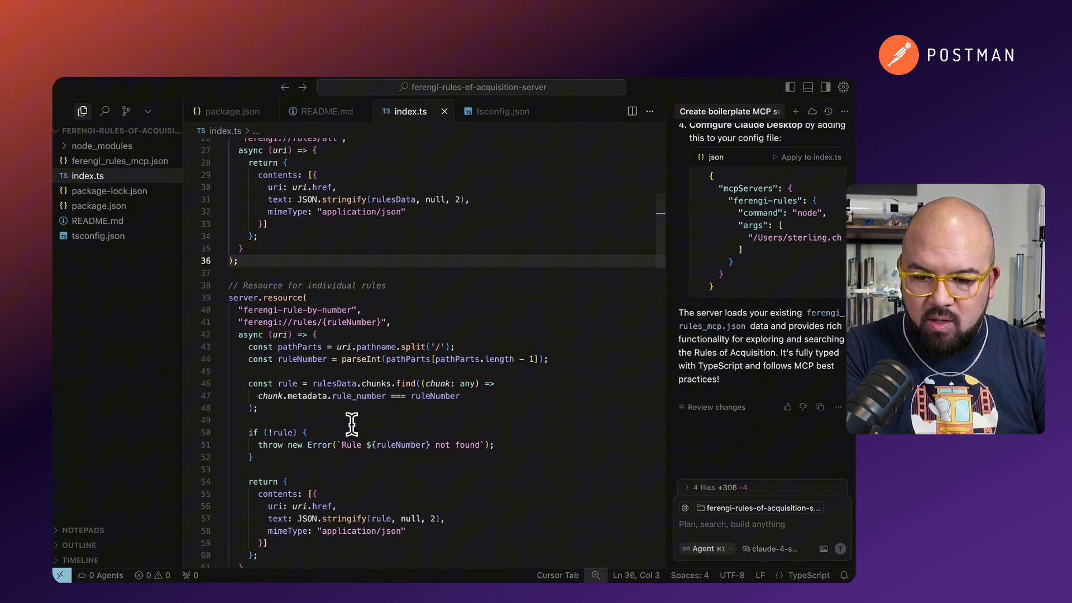
pyautogui.doubleClick(259, 297)
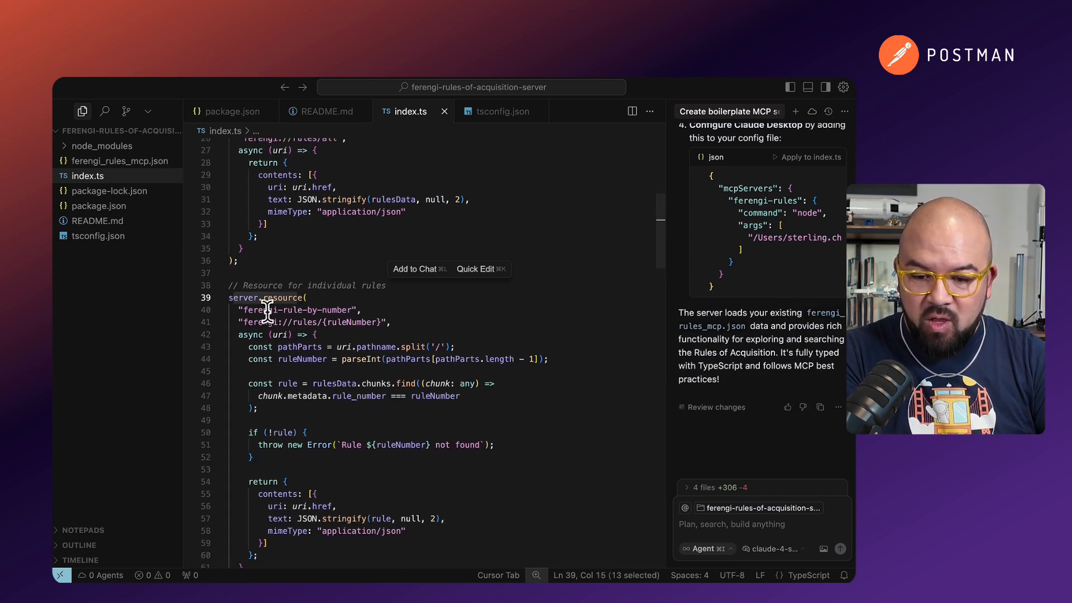
pyautogui.scroll(-3)
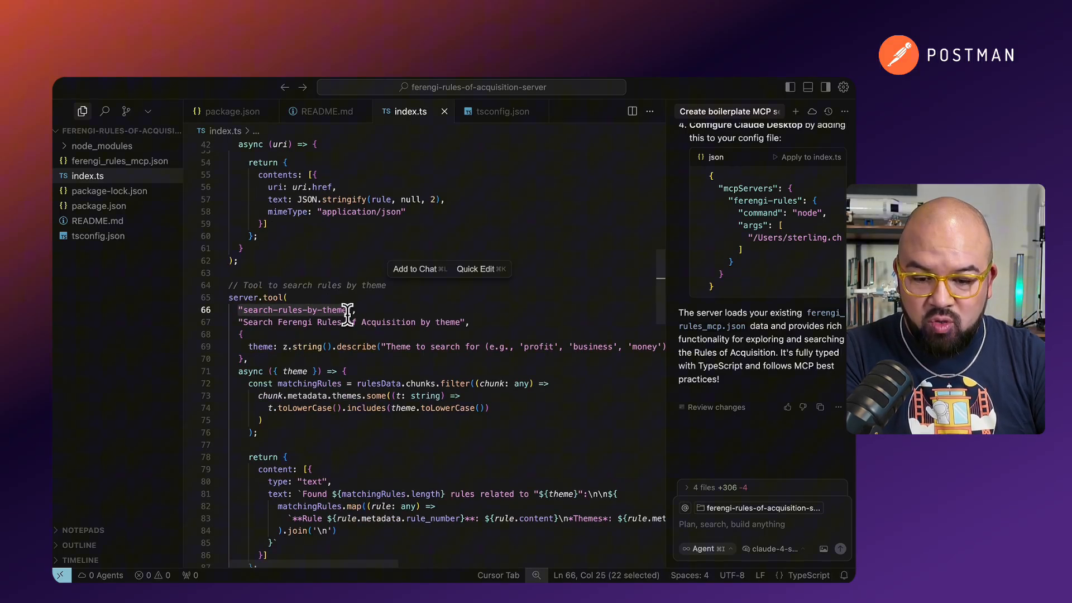
pyautogui.scroll(-3)
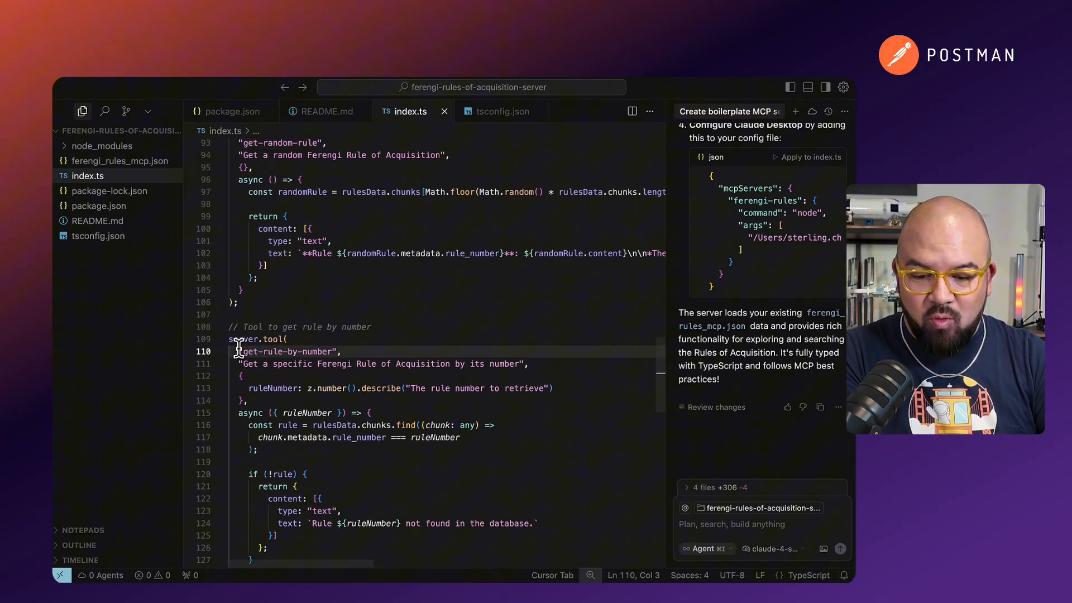
pyautogui.scroll(-3)
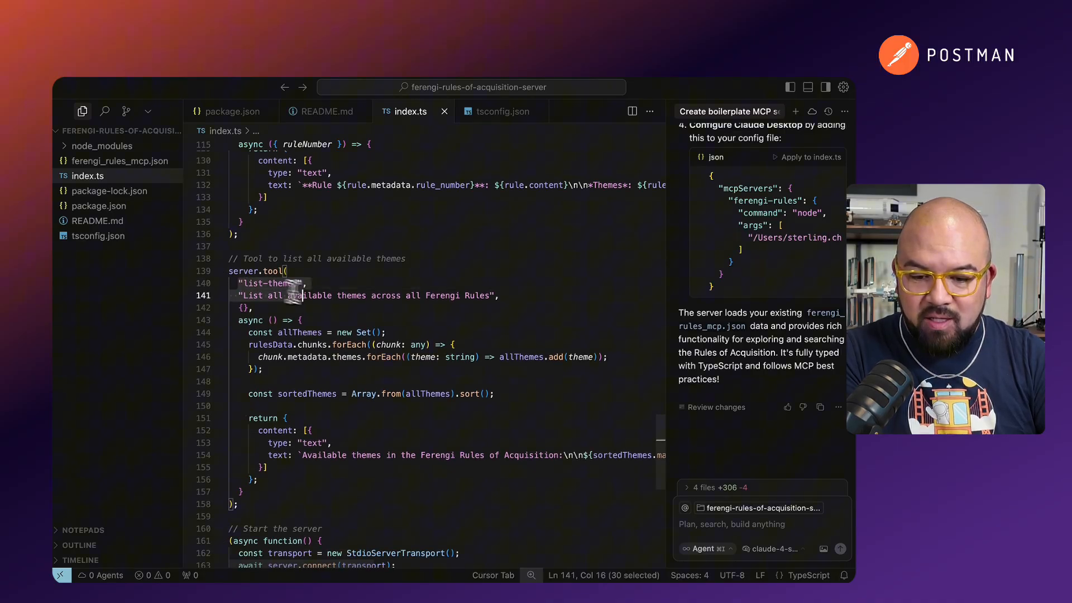
pyautogui.scroll(-3)
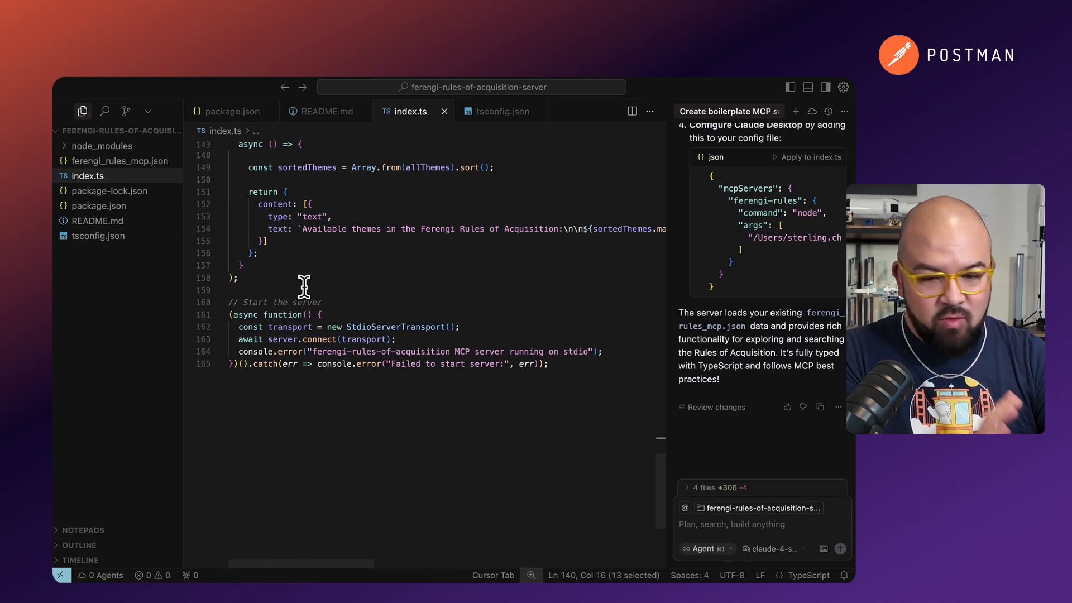
pyautogui.moveTo(249, 381)
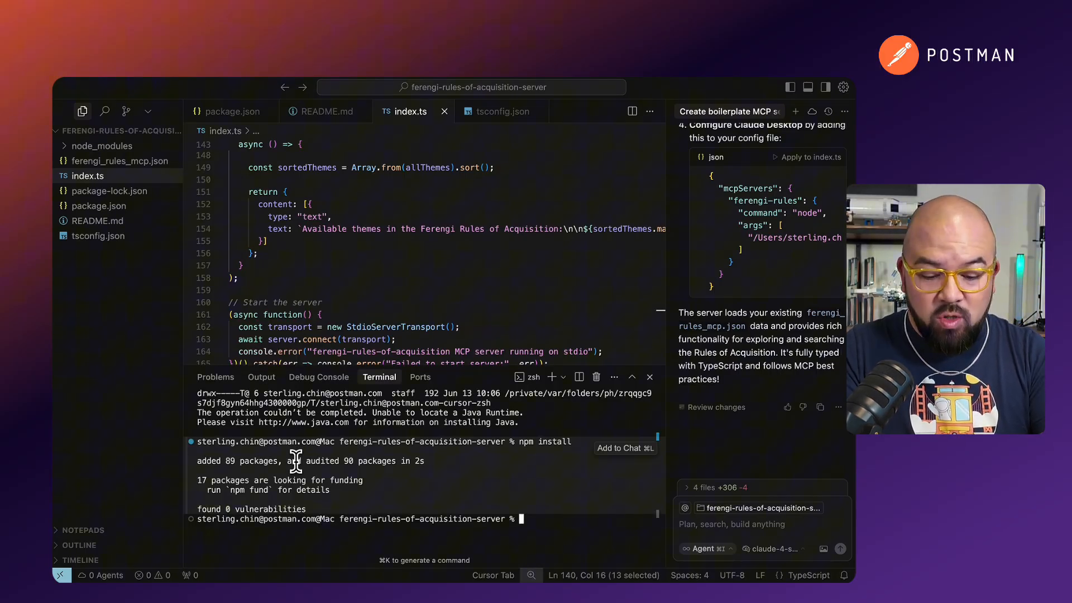
# - Run 'npm run build', open the compiled build/index.js and copy its path
pyautogui.write('npm')
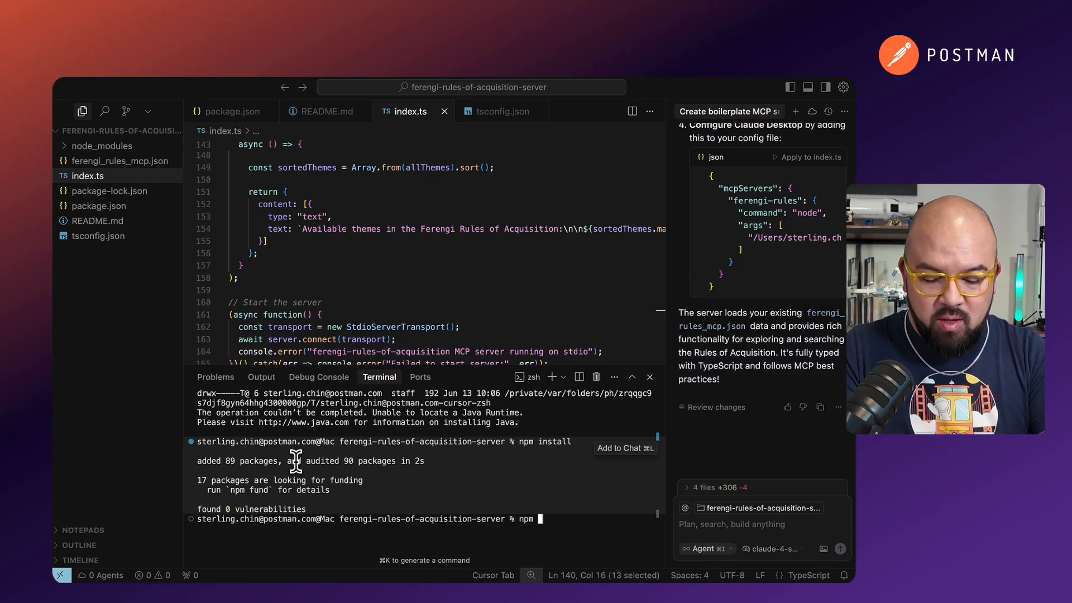
pyautogui.write('npm run build')
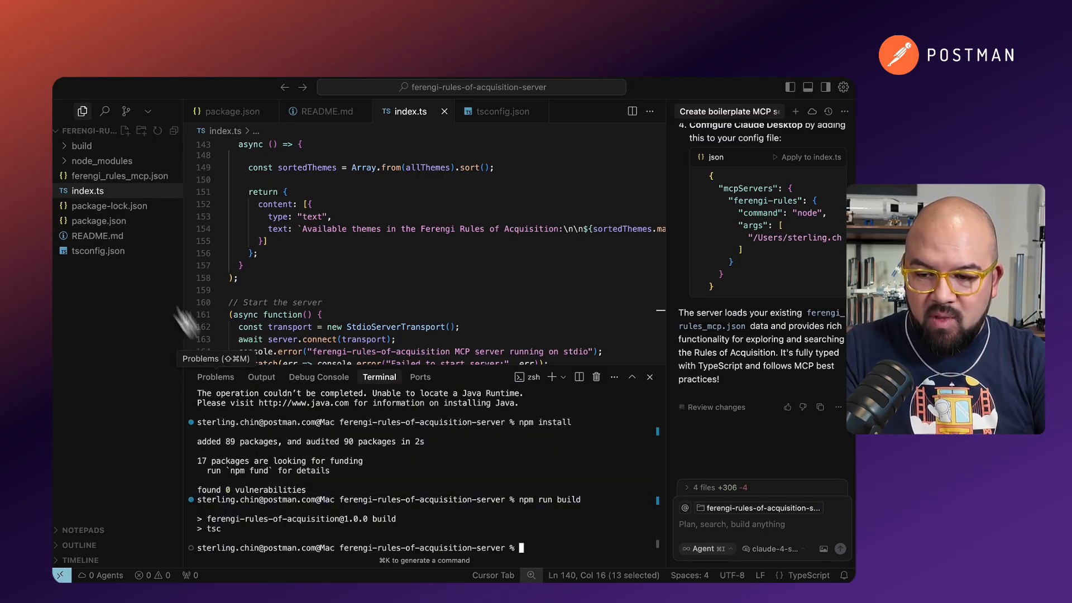
pyautogui.click(82, 145)
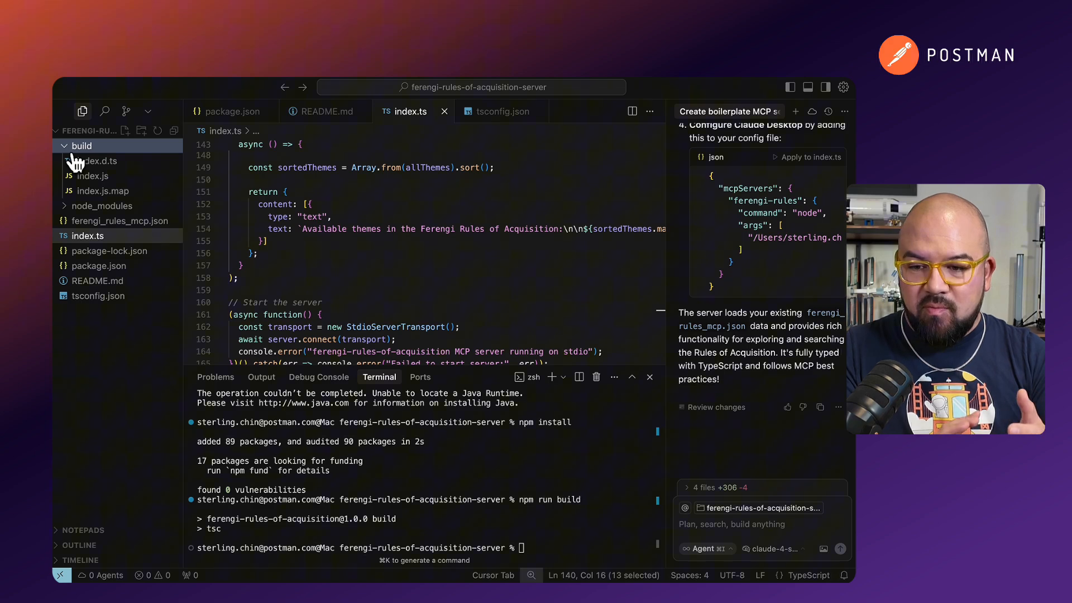
pyautogui.moveTo(91, 176)
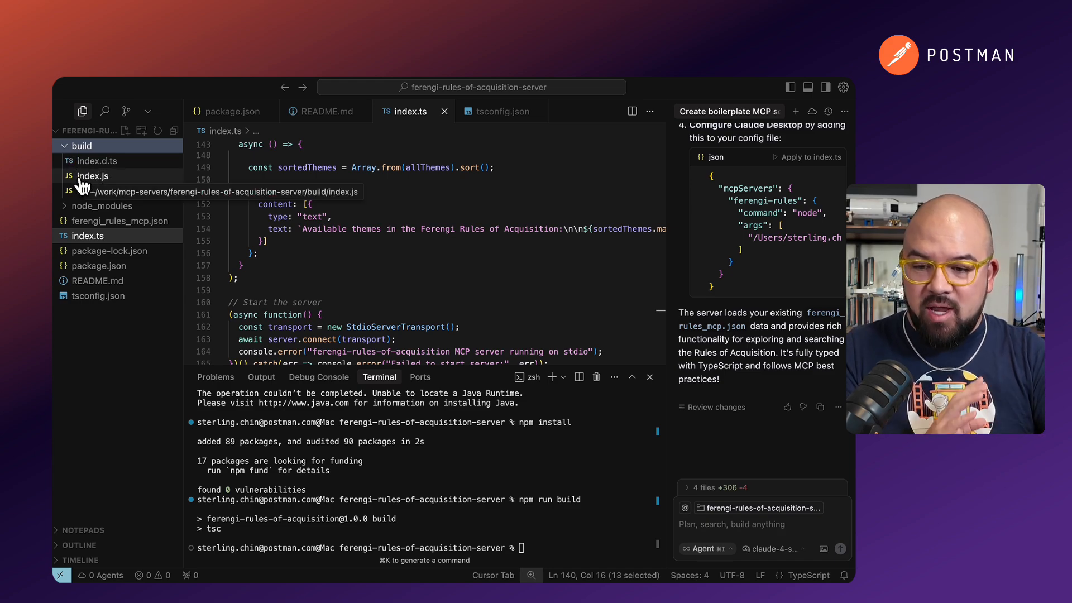
pyautogui.click(91, 176)
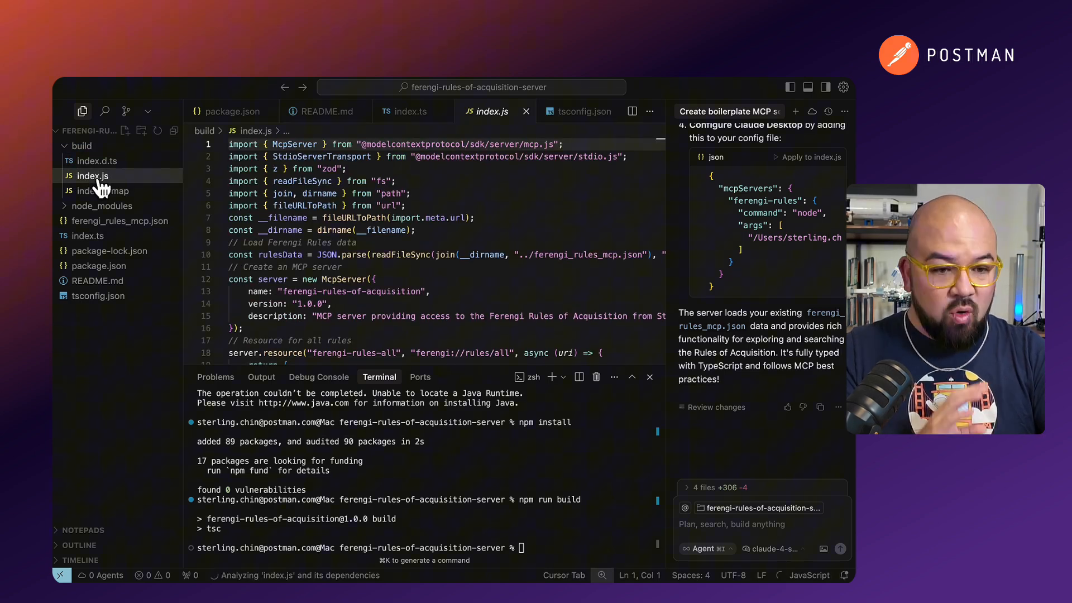
pyautogui.moveTo(144, 345)
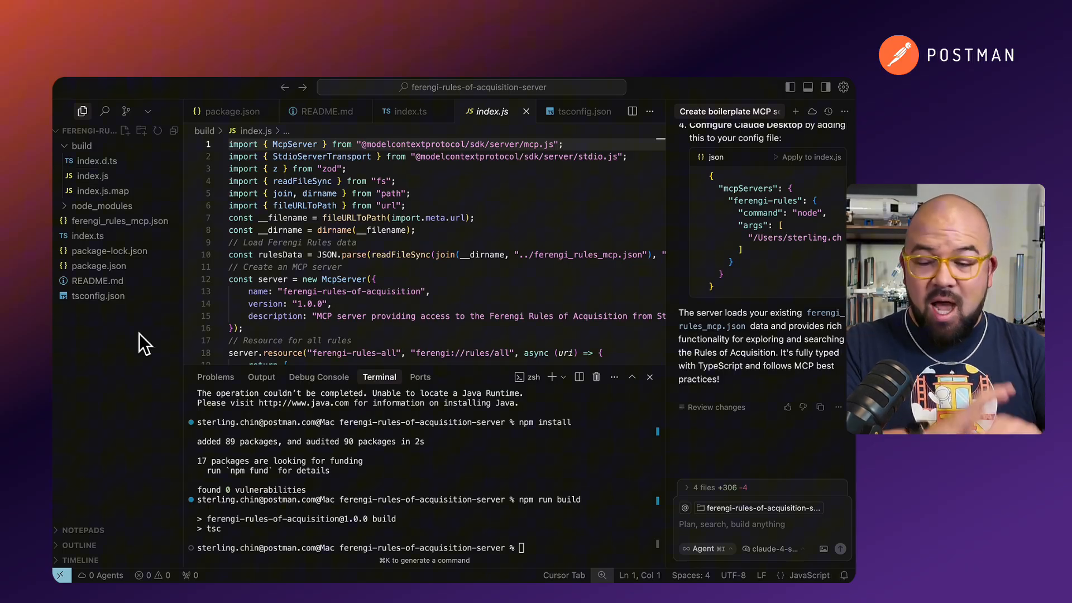
pyautogui.rightClick(87, 175)
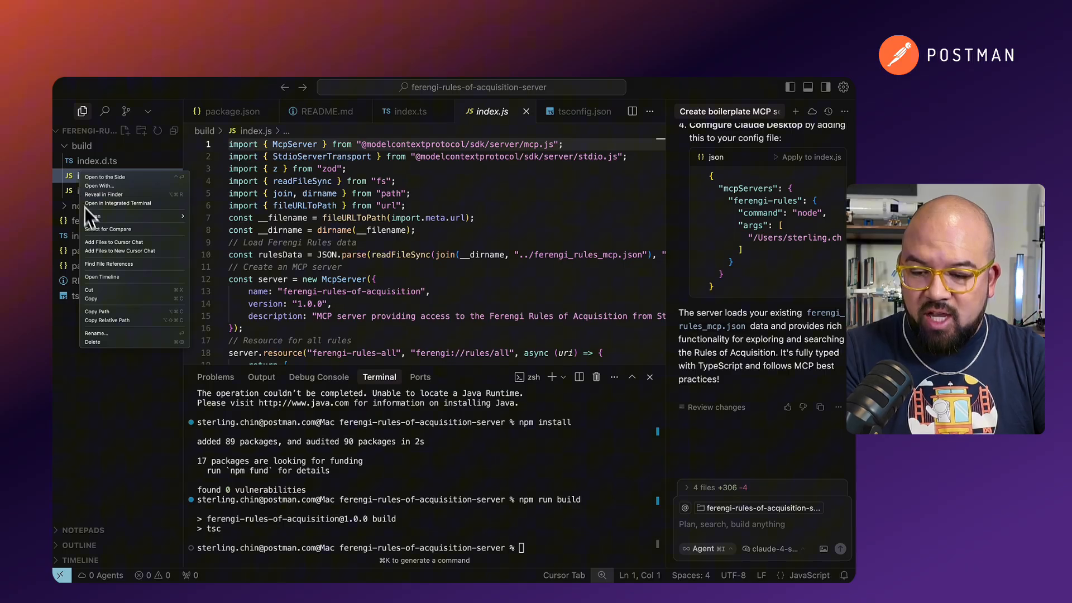
pyautogui.moveTo(109, 312)
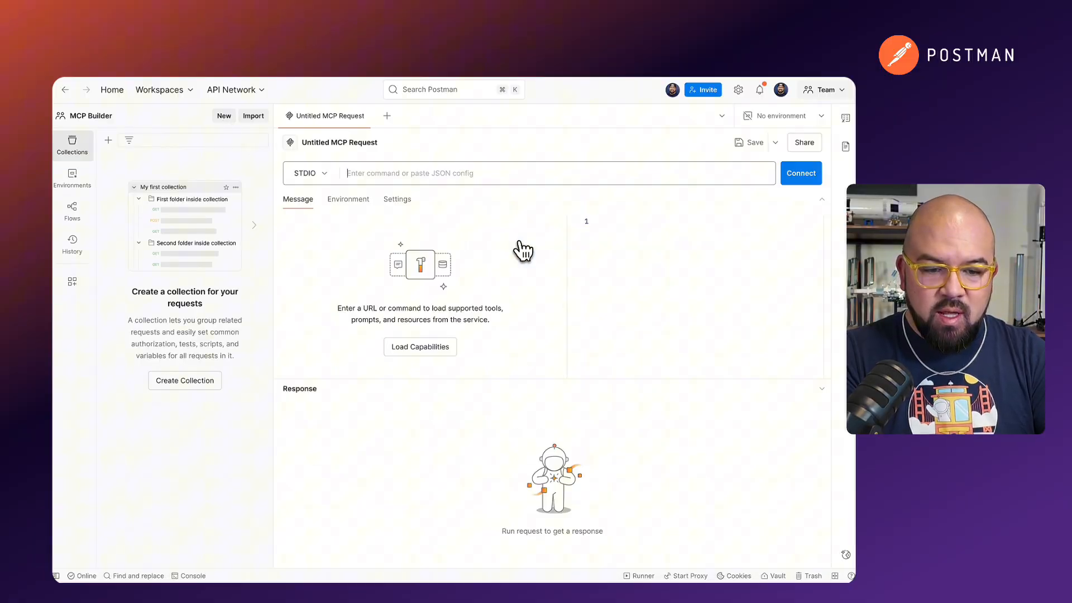
# - Connect Postman over STDIO using the node command for build/index.js
pyautogui.click(72, 145)
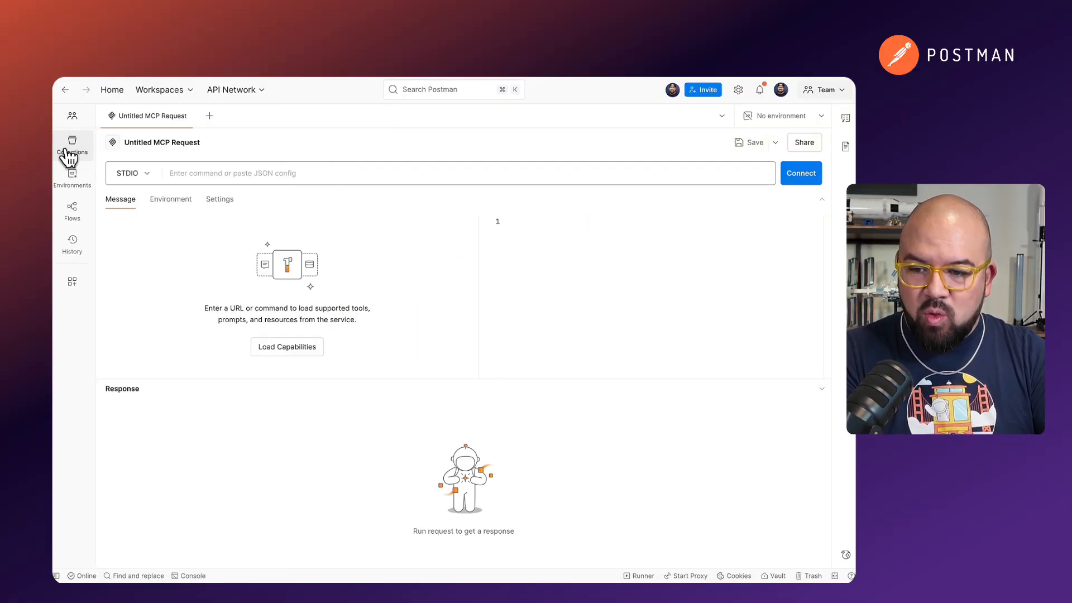
pyautogui.click(409, 173)
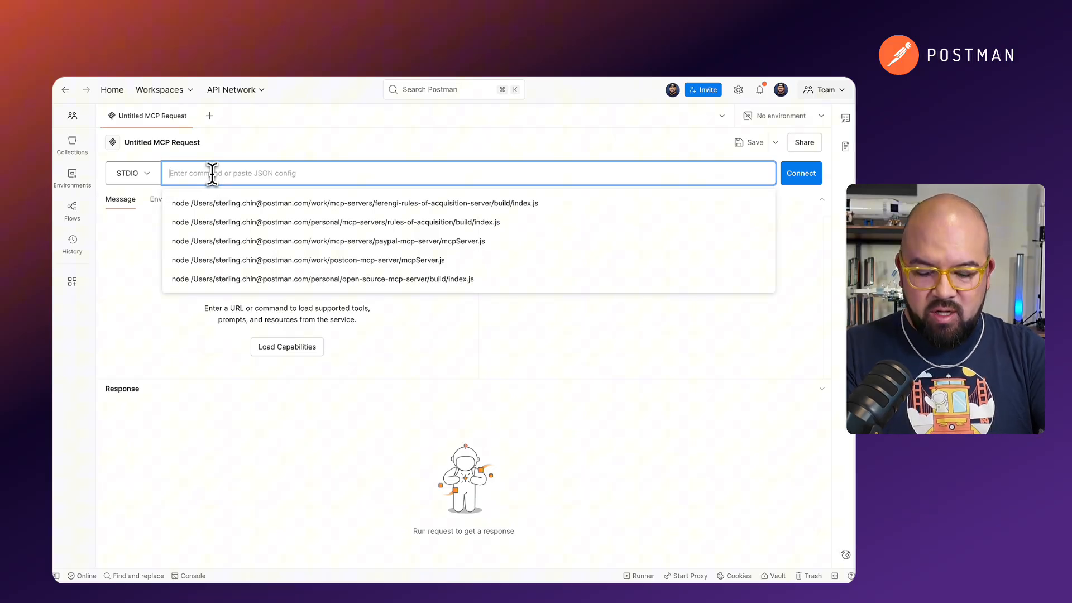
pyautogui.write('node')
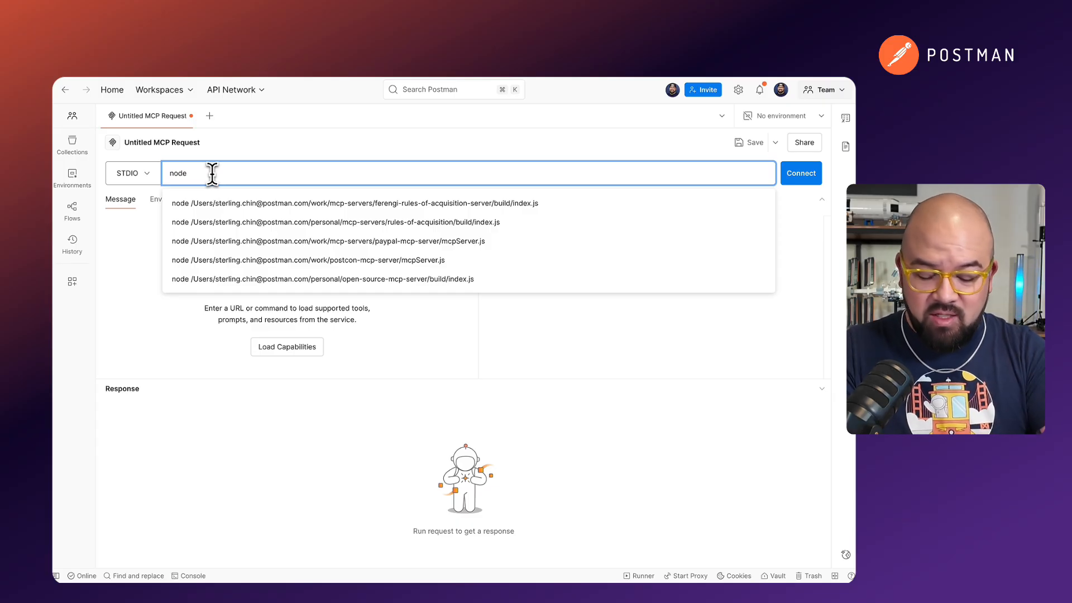
pyautogui.click(367, 203)
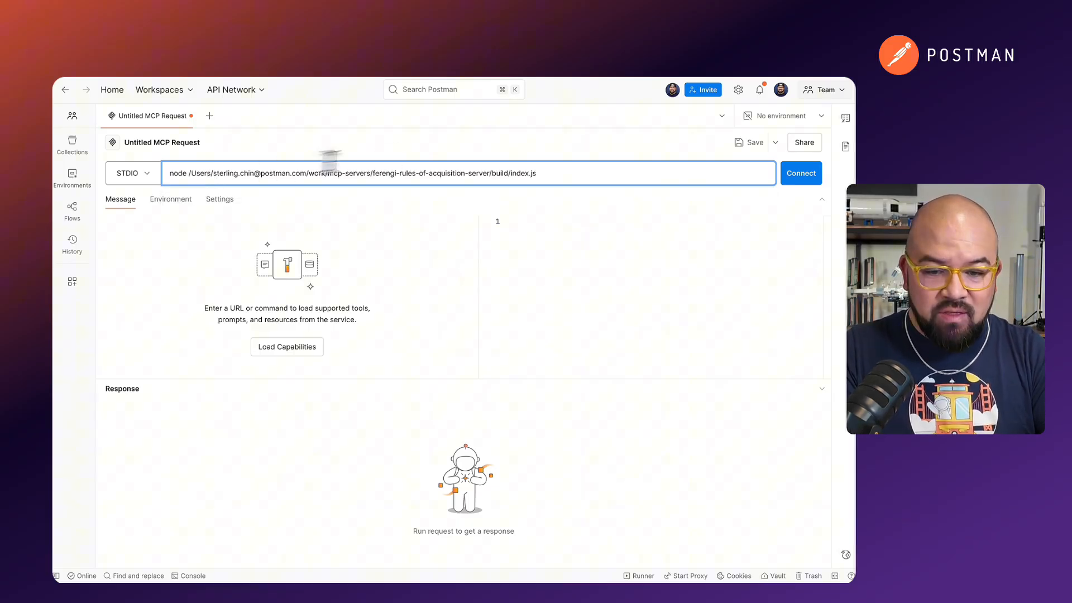
pyautogui.click(800, 172)
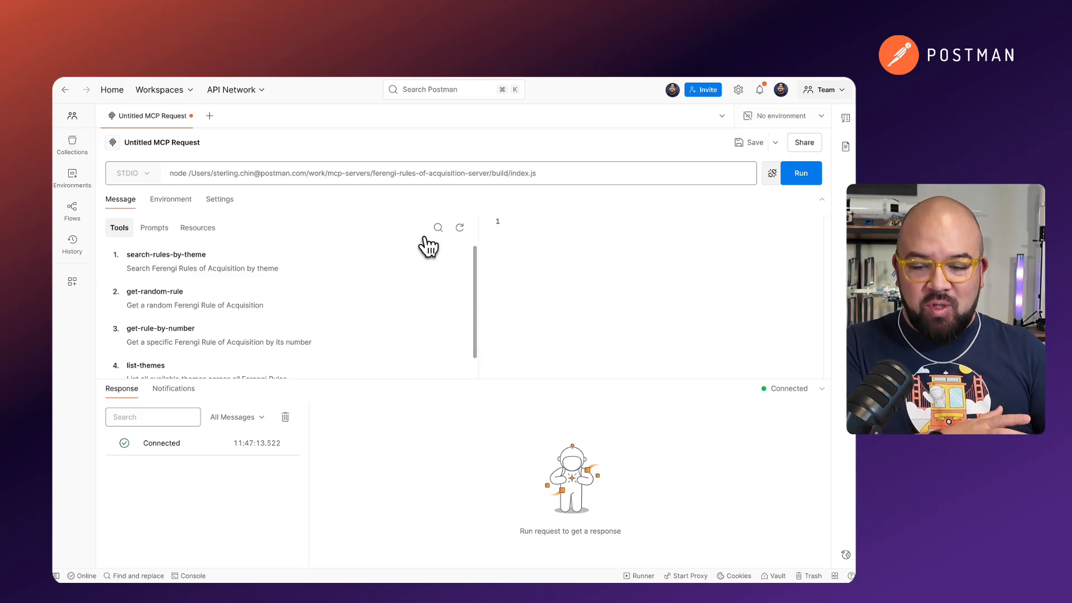
# - Run the get-random-rule tool, returning Rule 27
pyautogui.click(155, 276)
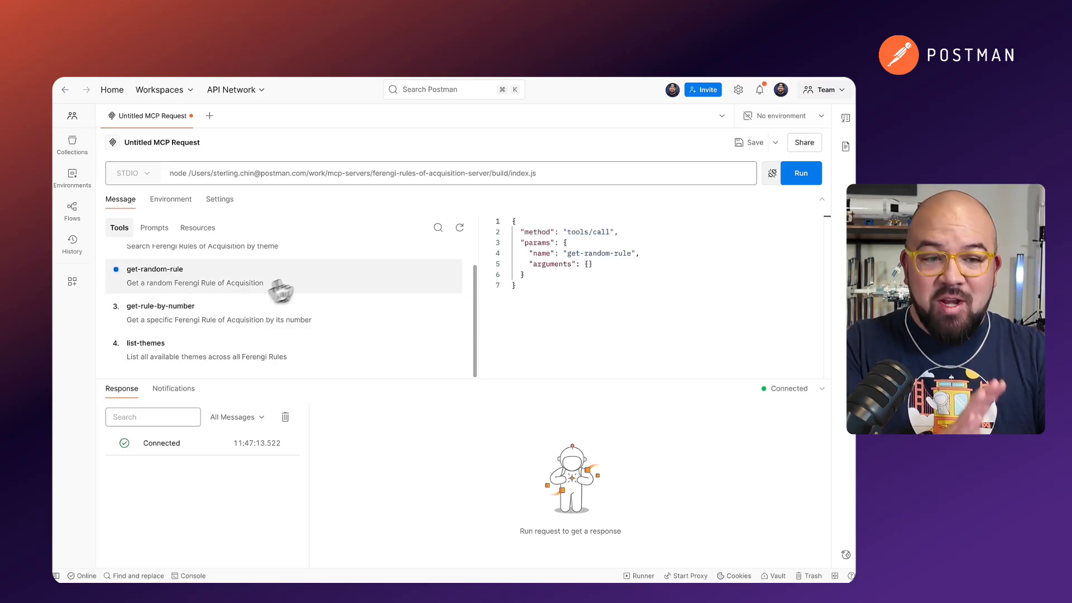
pyautogui.click(800, 172)
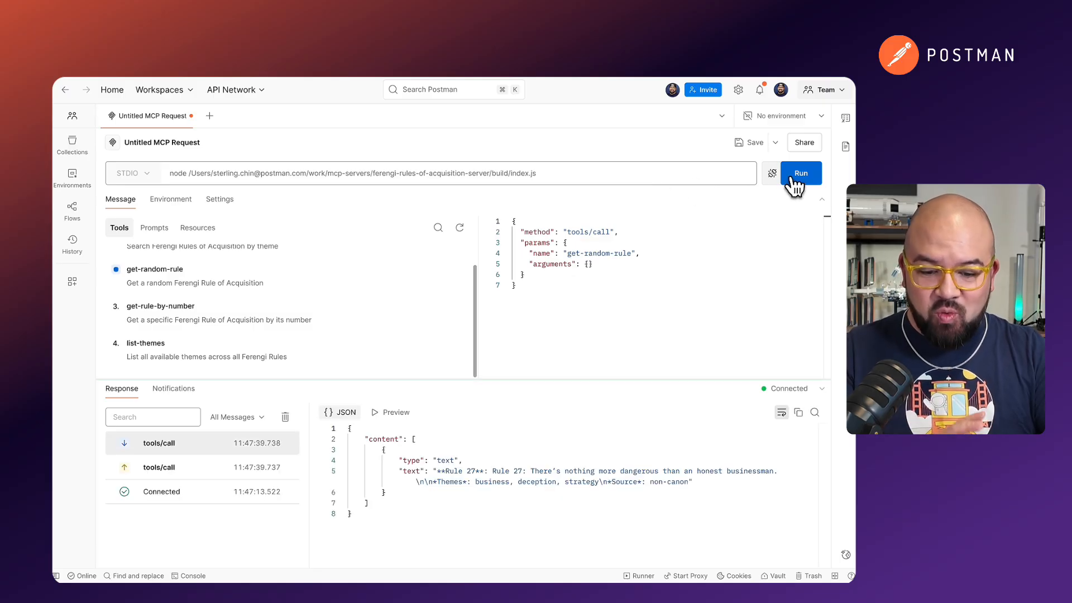
pyautogui.moveTo(524, 415)
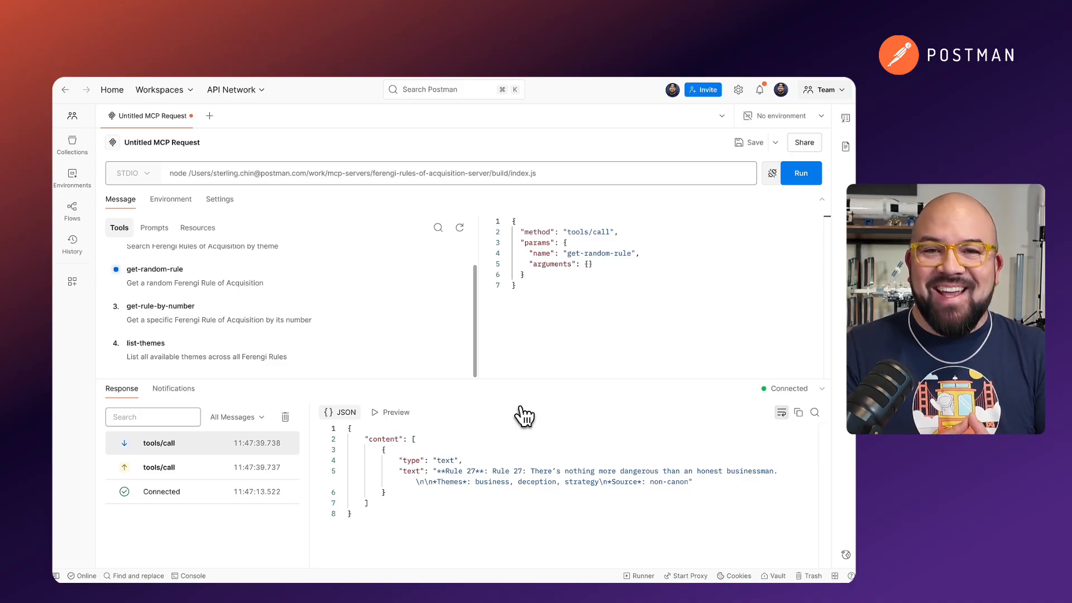
pyautogui.moveTo(455, 401)
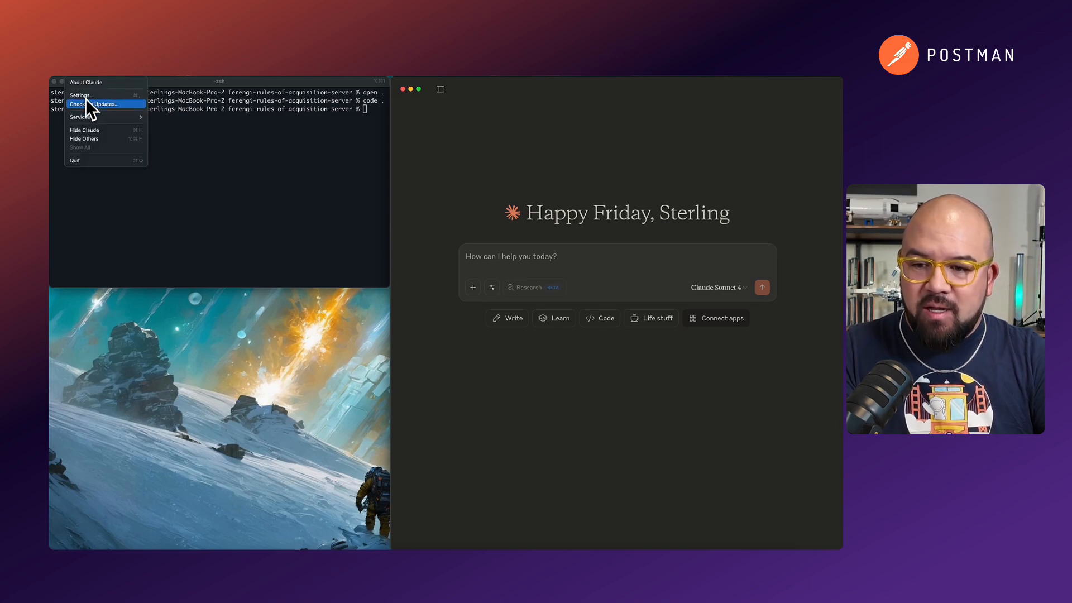
# - Reach Claude Desktop's Developer settings and edit claude_desktop_config.json
pyautogui.click(82, 95)
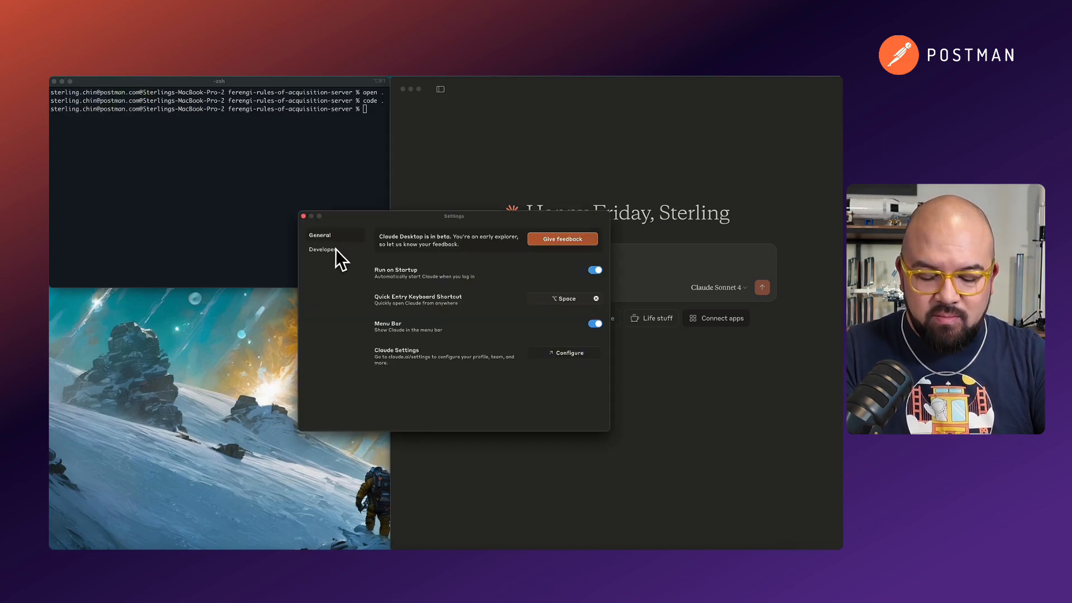
pyautogui.click(322, 250)
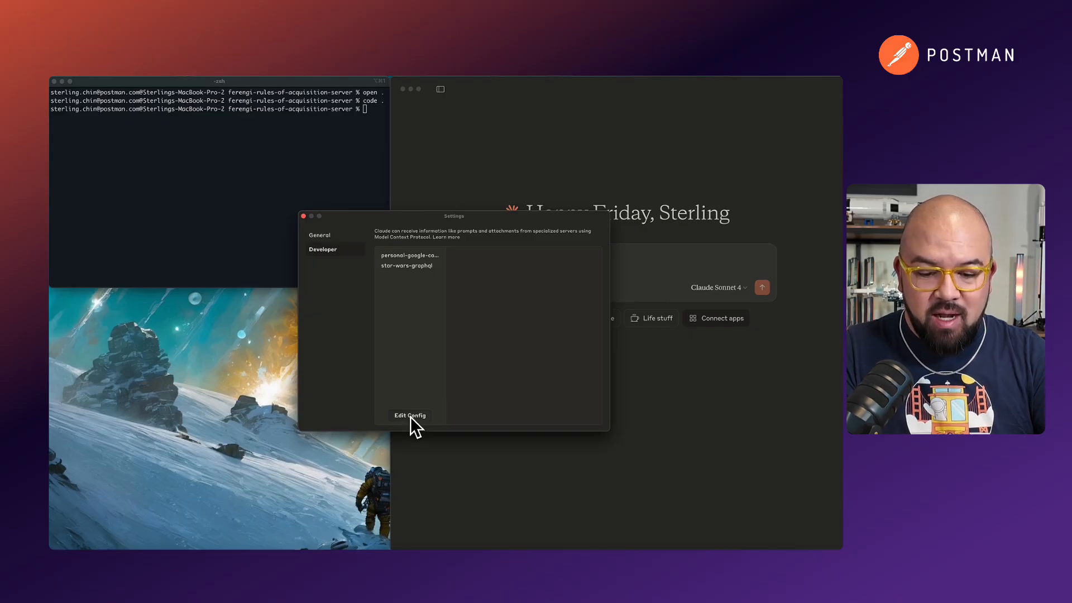
pyautogui.click(409, 415)
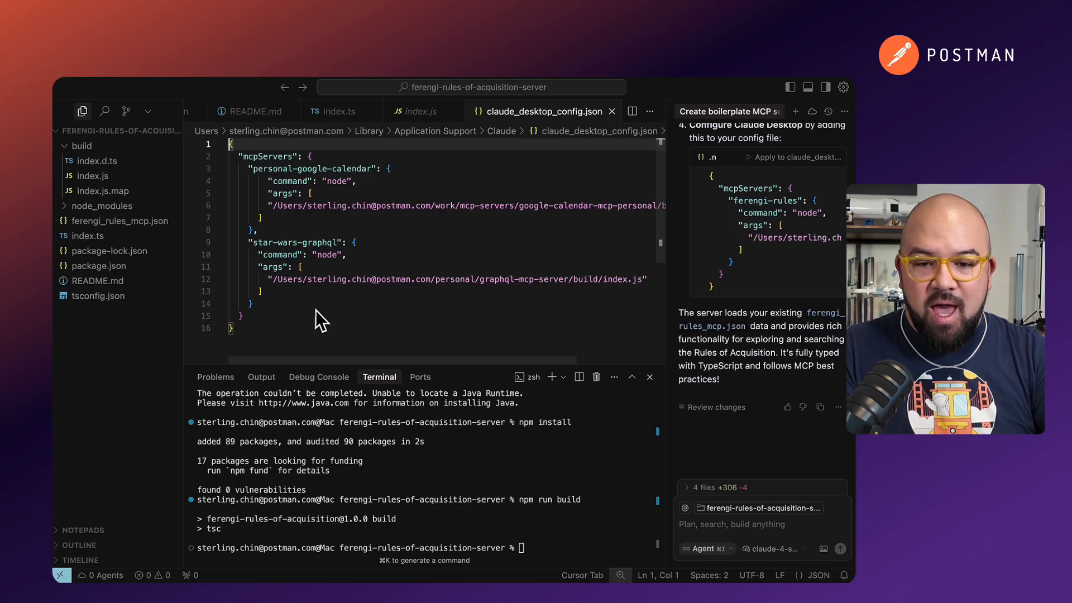
# - Check the README, then paste the real build/index.js path into the ferengi-rules args
pyautogui.click(254, 111)
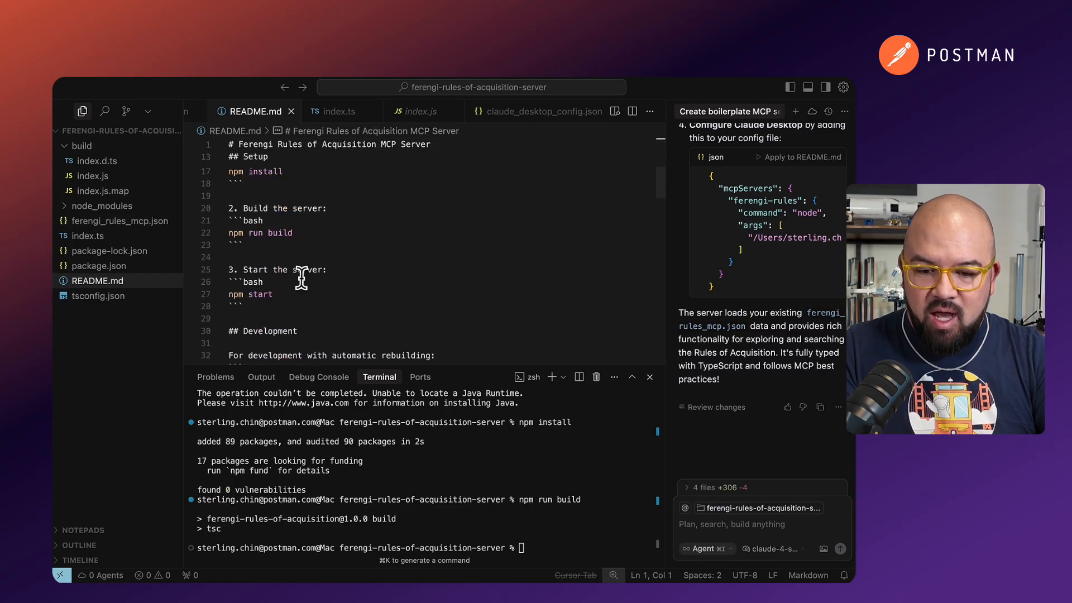
pyautogui.scroll(-3)
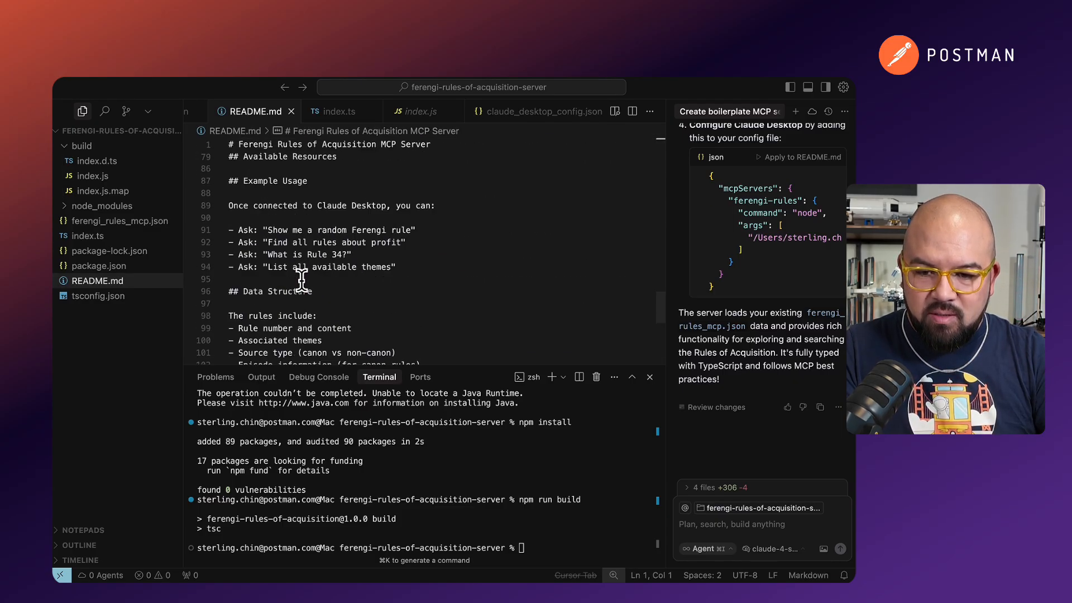
pyautogui.scroll(3)
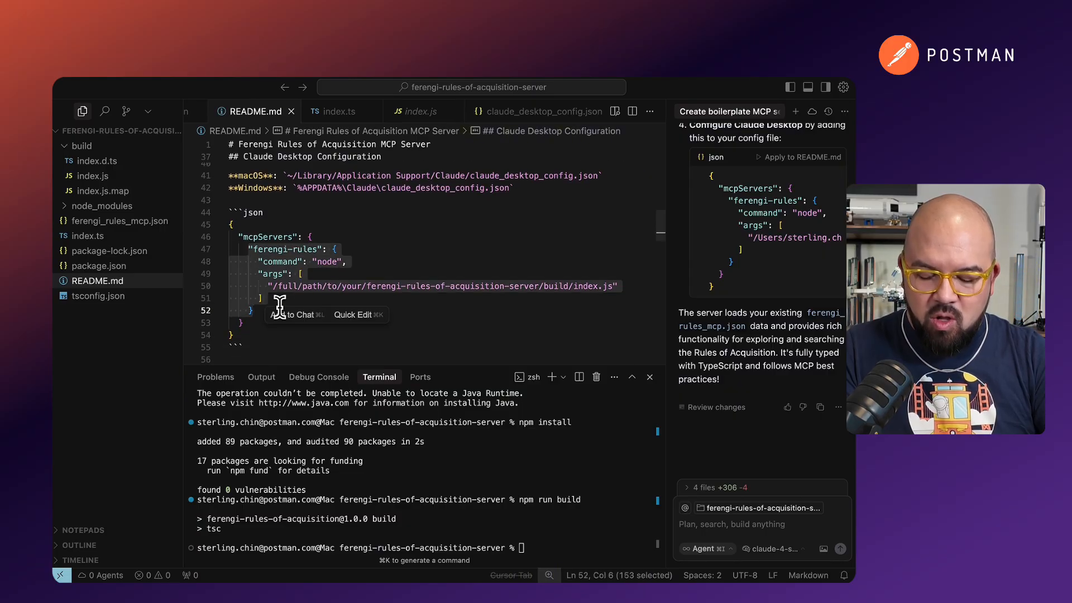
pyautogui.moveTo(524, 121)
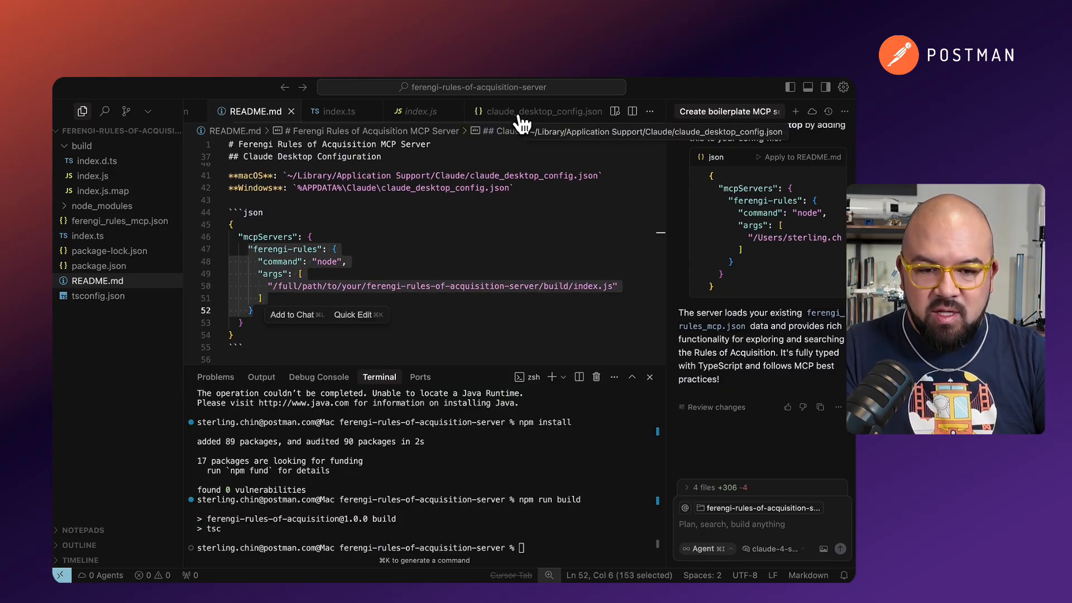
pyautogui.click(544, 111)
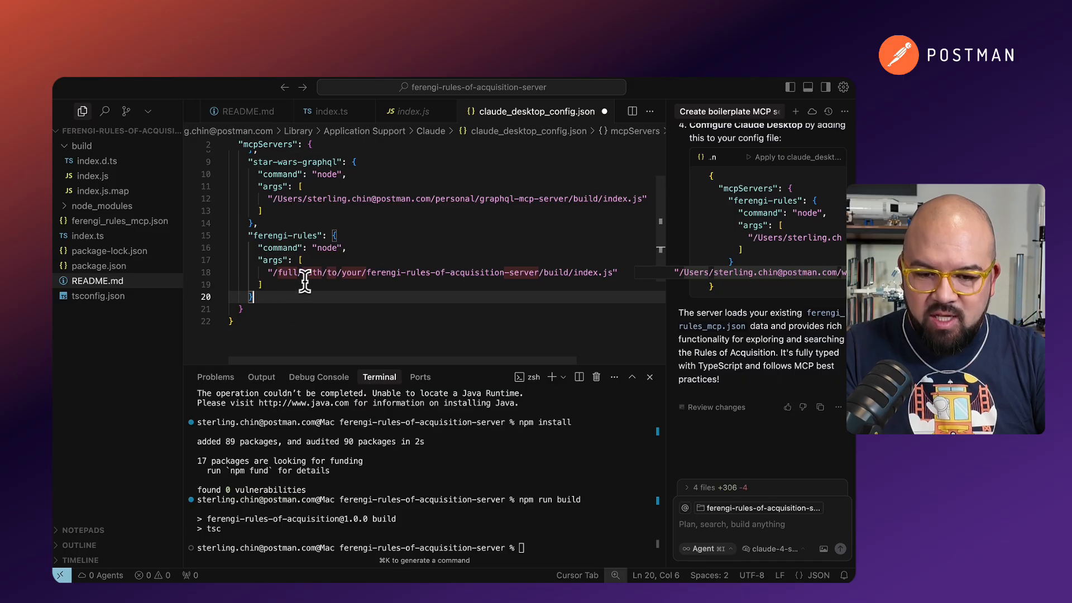
pyautogui.rightClick(90, 175)
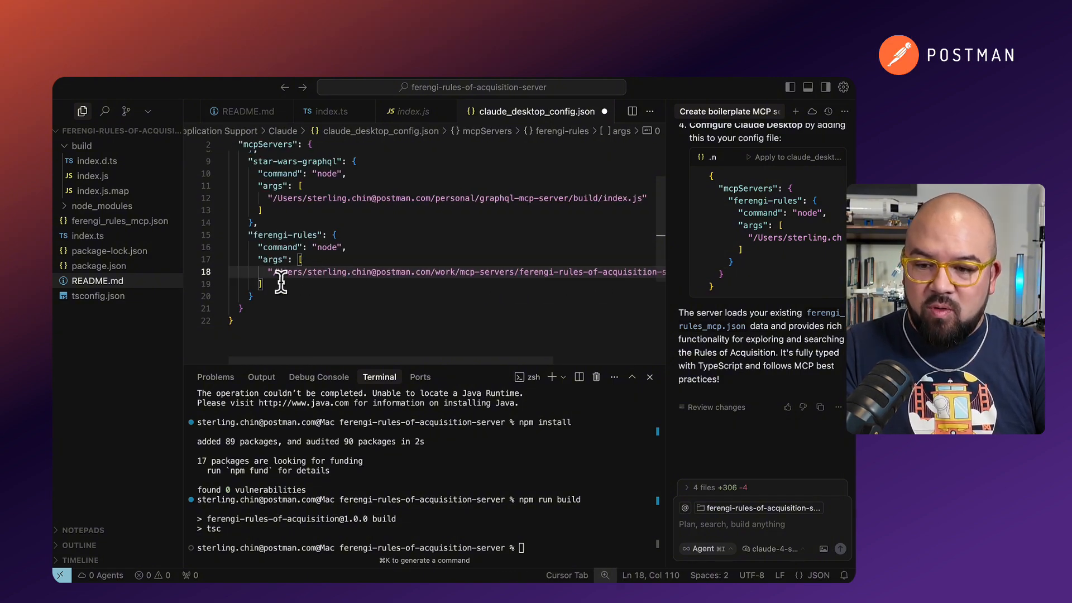
pyautogui.moveTo(380, 287)
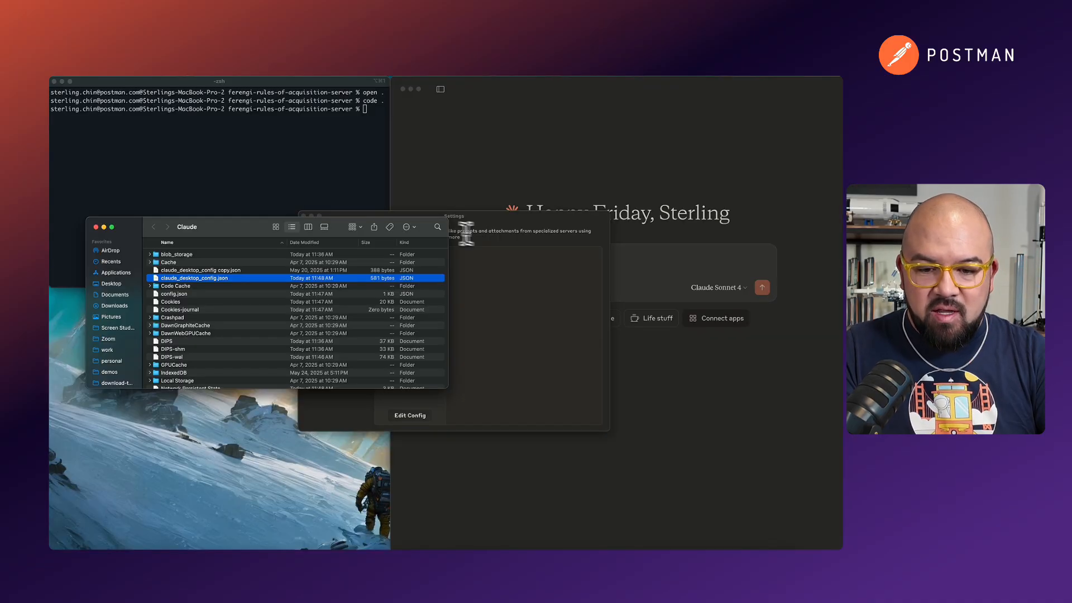
# - Close Finder and Settings, then view the four tools ferengi-rules exposes
pyautogui.click(91, 227)
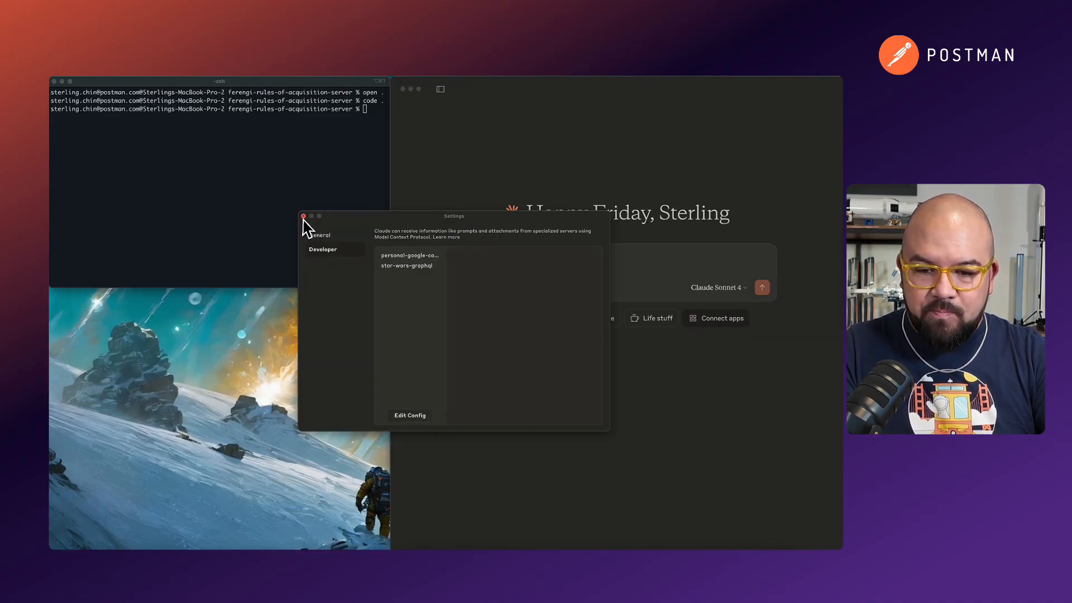
pyautogui.click(304, 216)
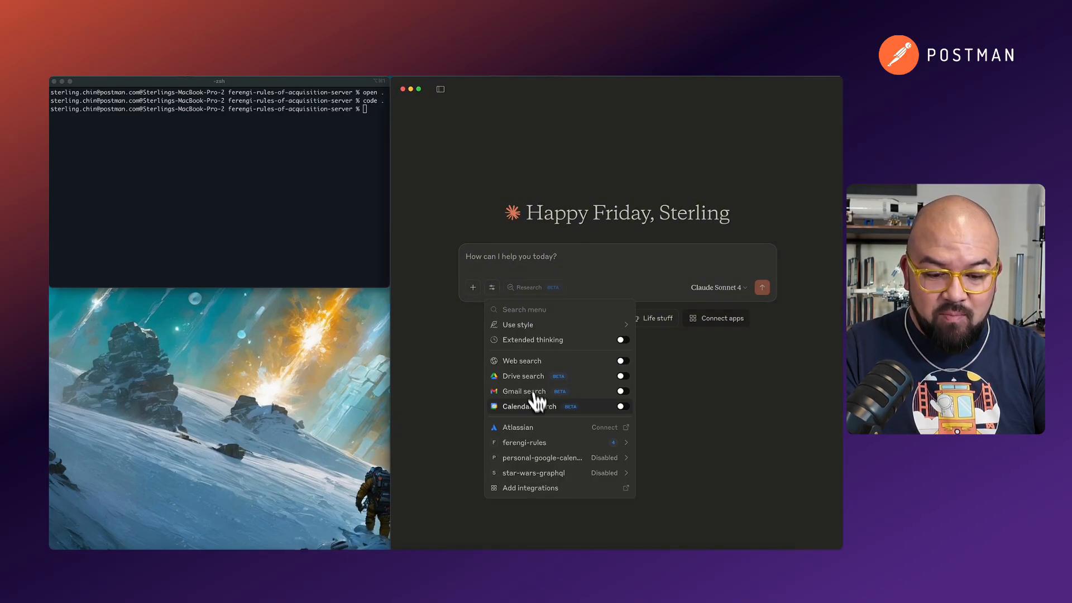
pyautogui.moveTo(544, 435)
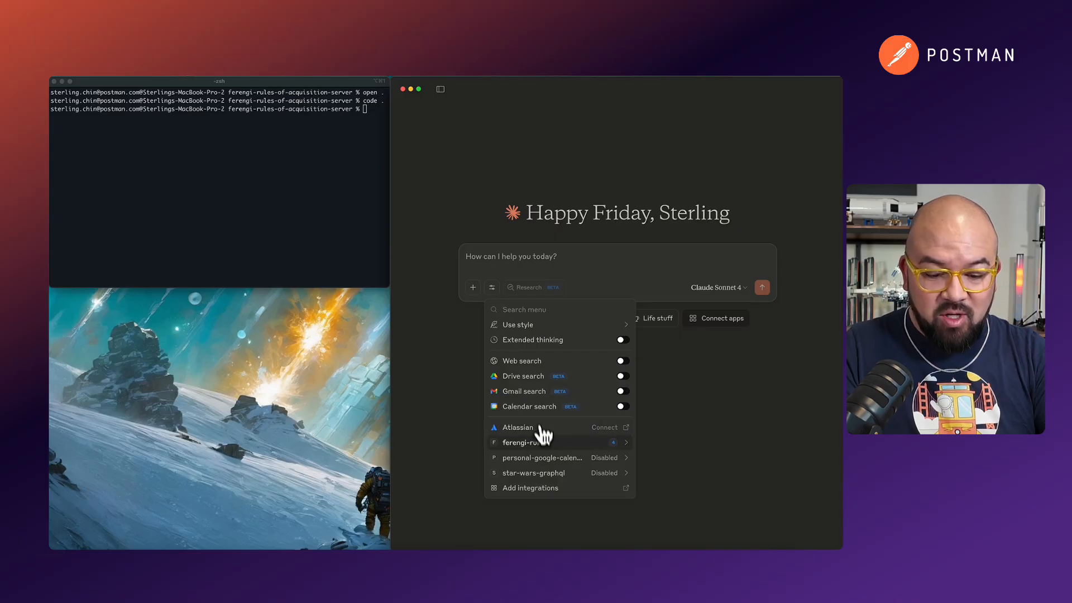
pyautogui.click(523, 442)
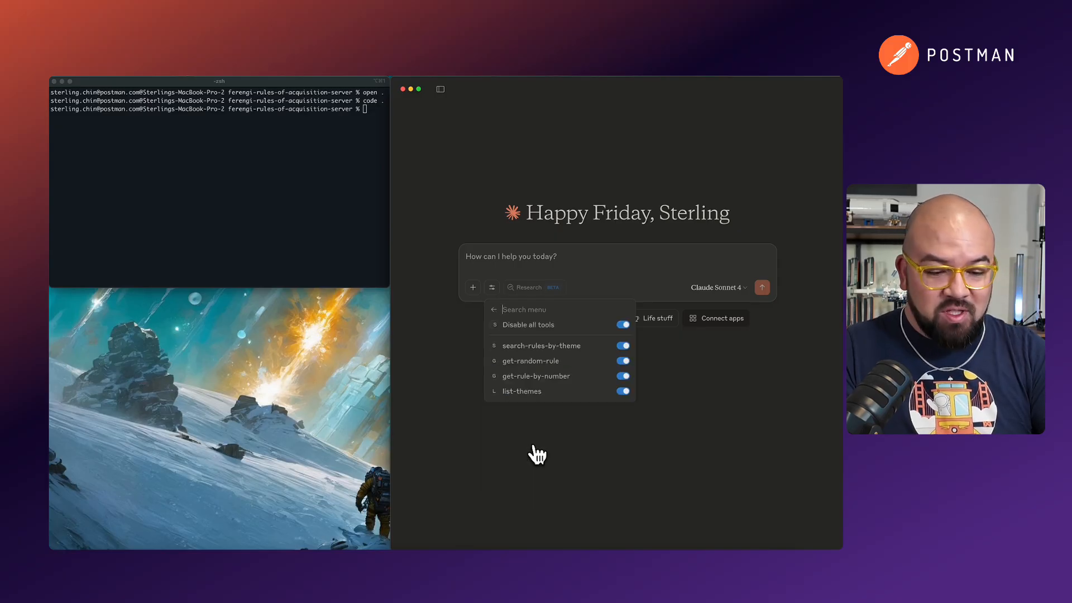
pyautogui.moveTo(547, 350)
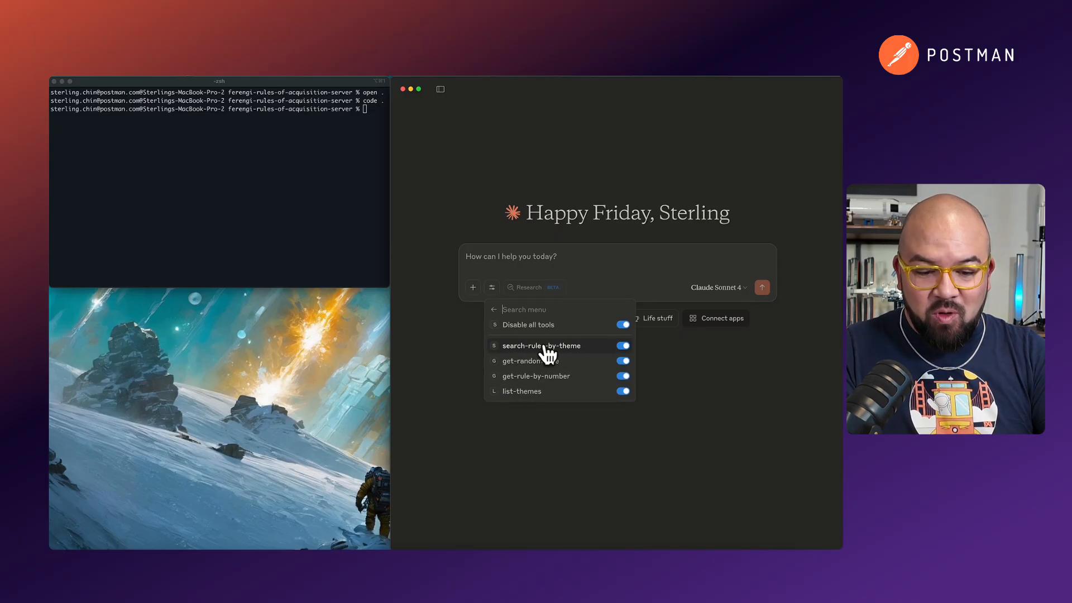
pyautogui.moveTo(530, 360)
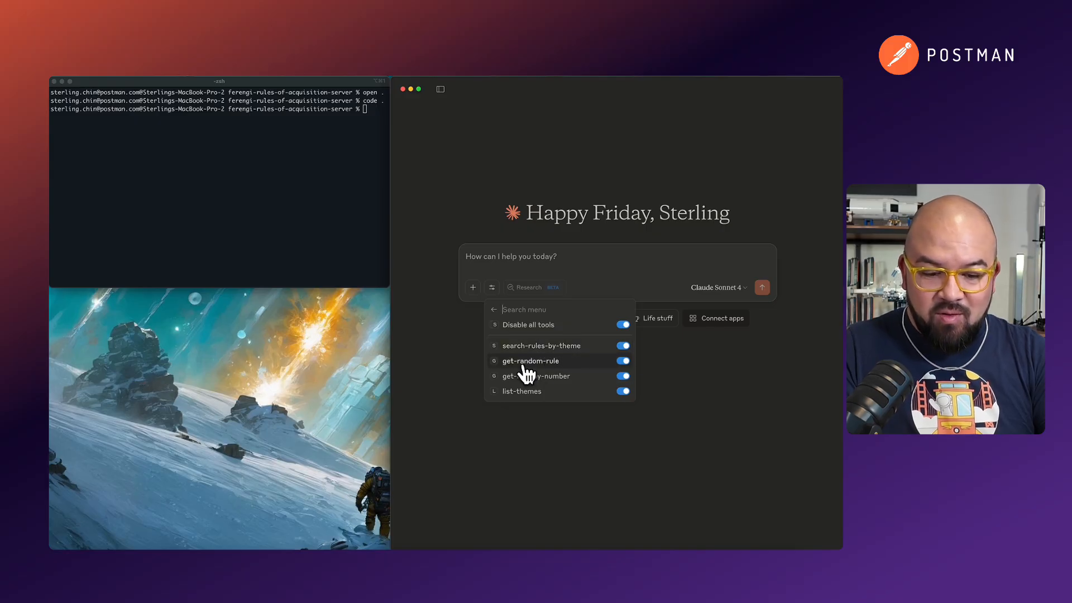
pyautogui.moveTo(558, 391)
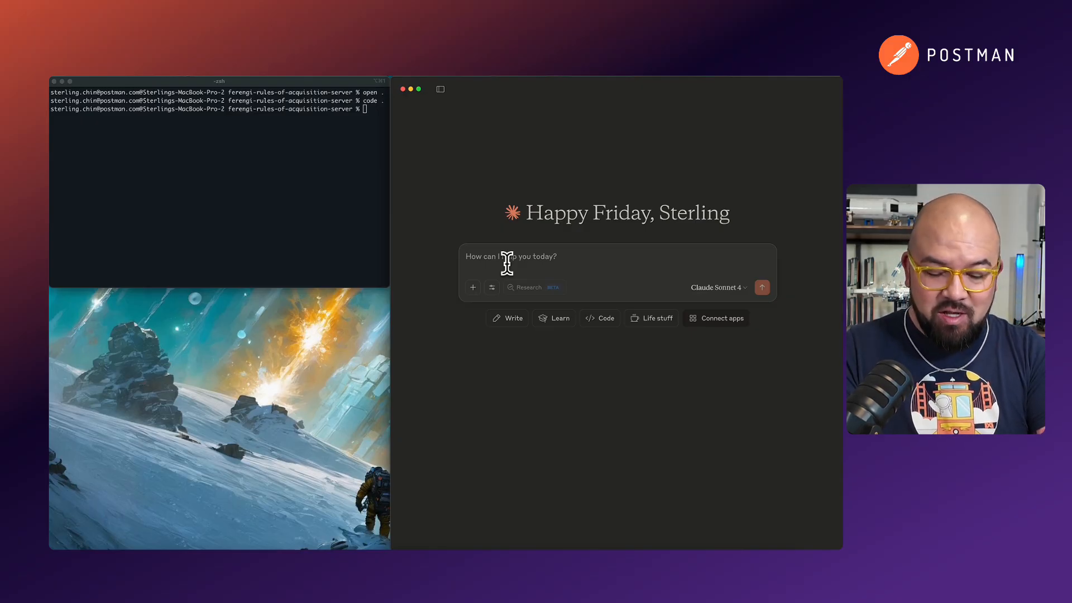
# - Ask 'What are the themes around the rules of acquisition?' and read the list-themes answer
pyautogui.write('What are')
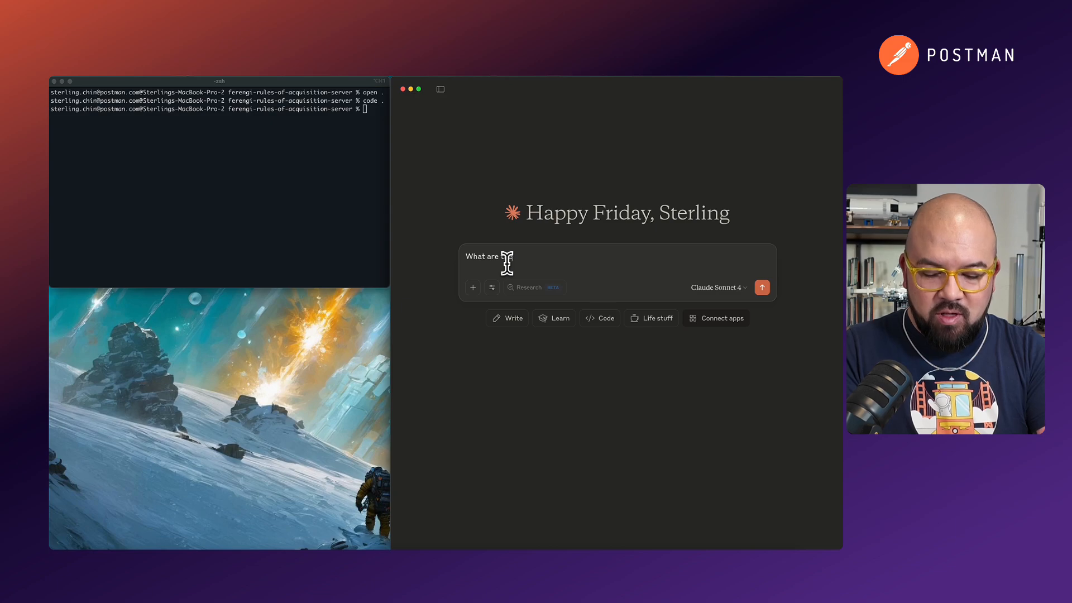
pyautogui.write('themes around')
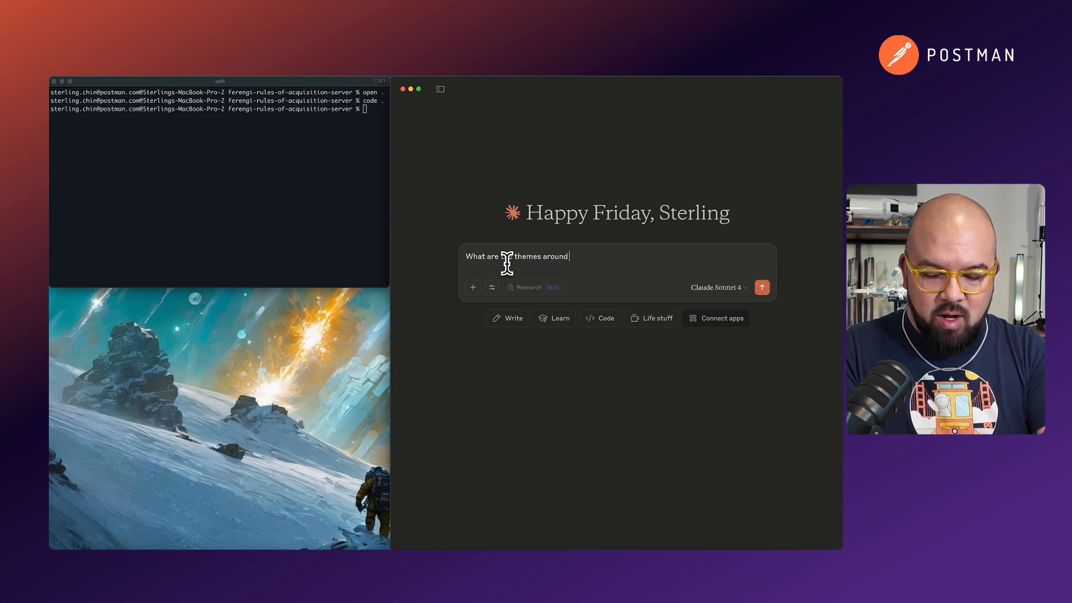
pyautogui.write('the rule sof acqu')
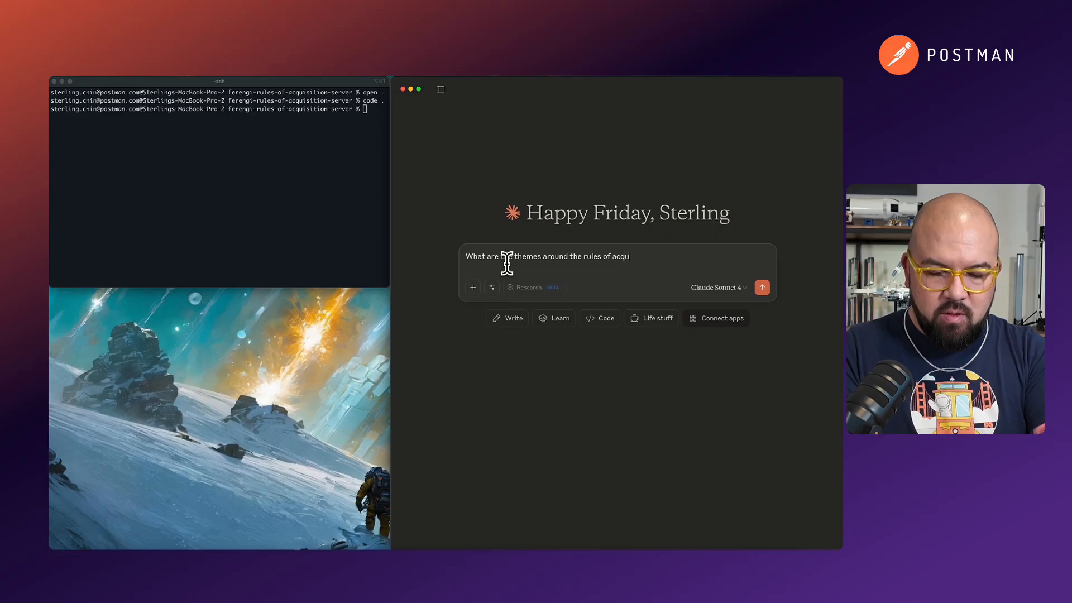
pyautogui.click(761, 287)
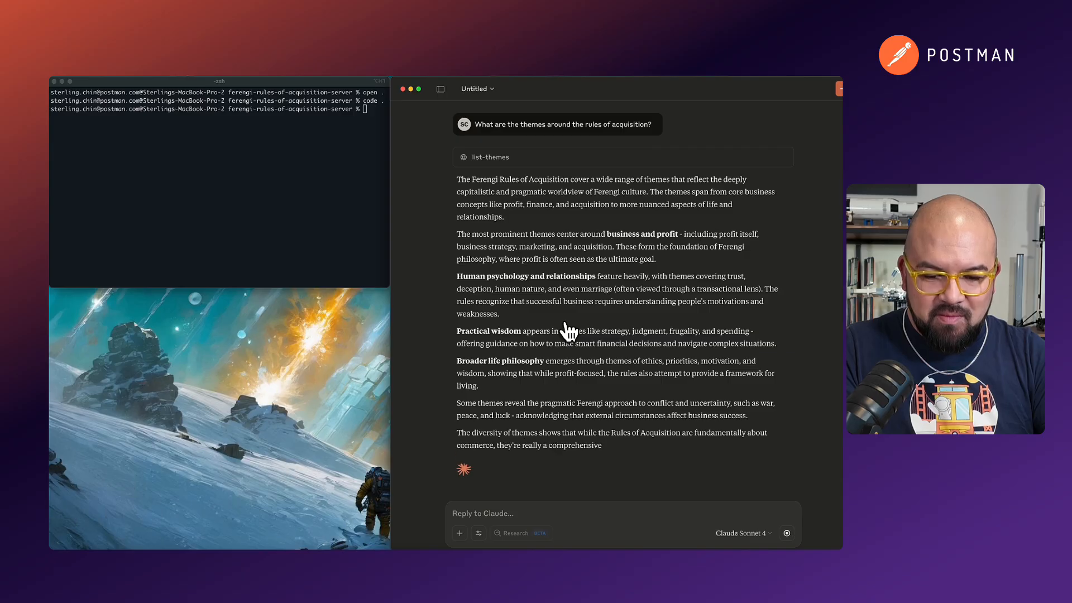
pyautogui.scroll(-3)
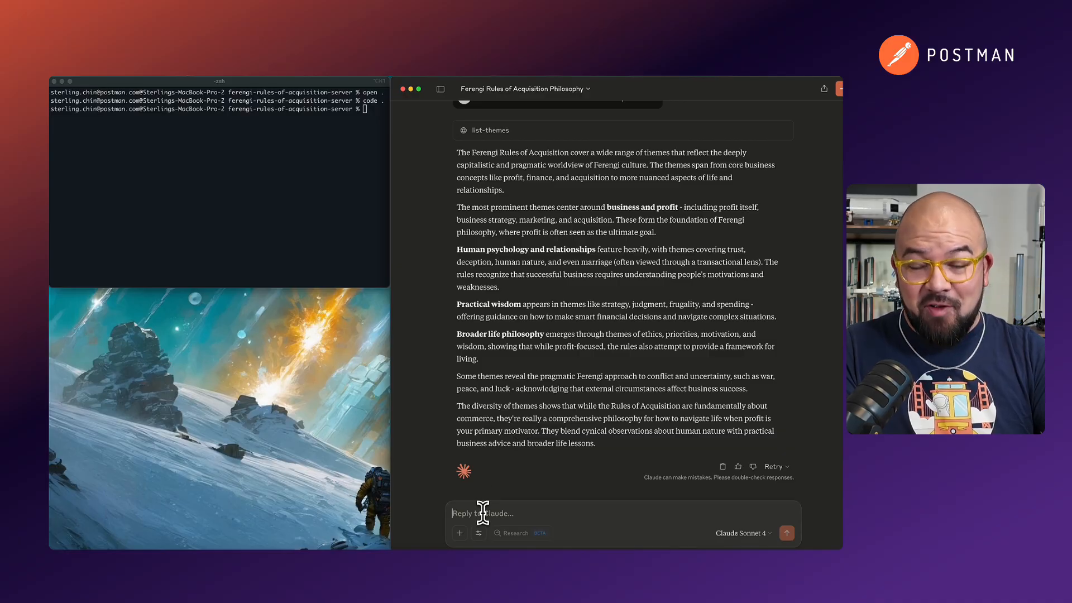
# - Ask for a random rule of acquisition with a Star Trek short story to go with it
pyautogui.write('Get me a random ru')
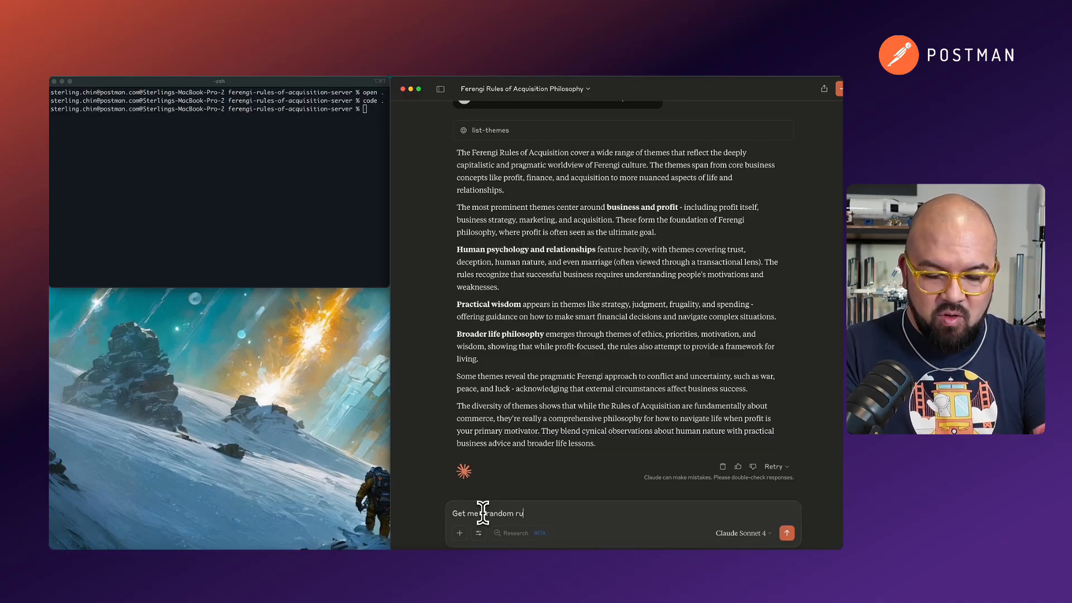
pyautogui.write('le of acquisition')
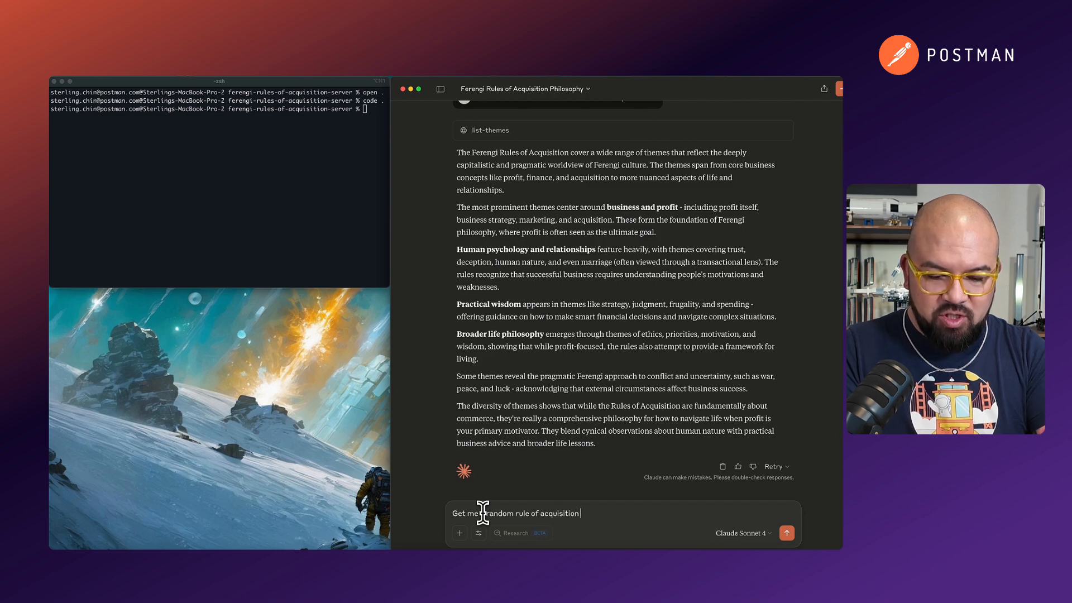
pyautogui.write('and write a short story')
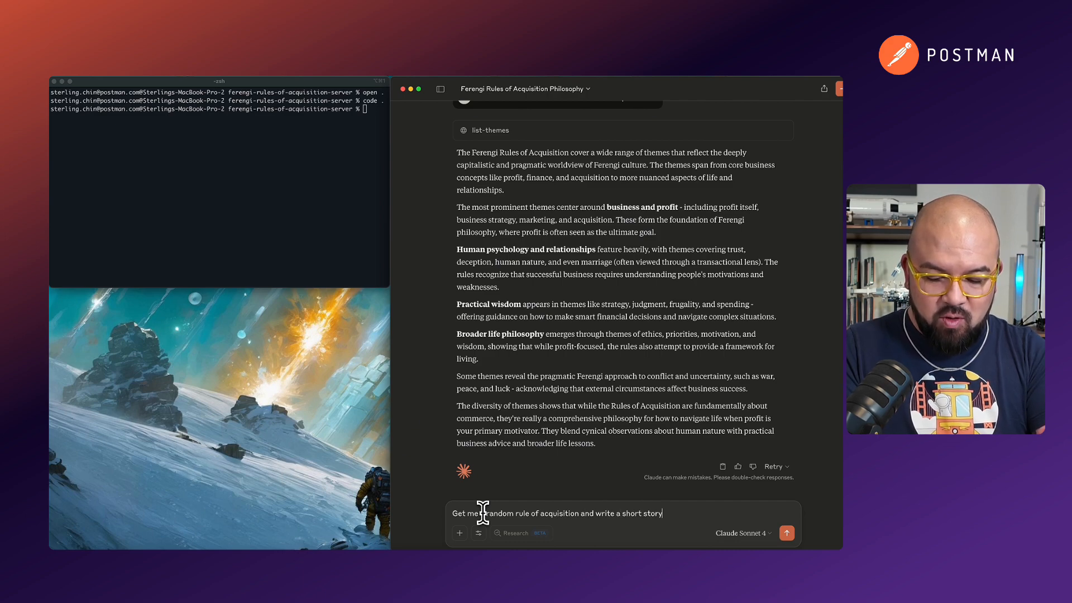
pyautogui.write('set in')
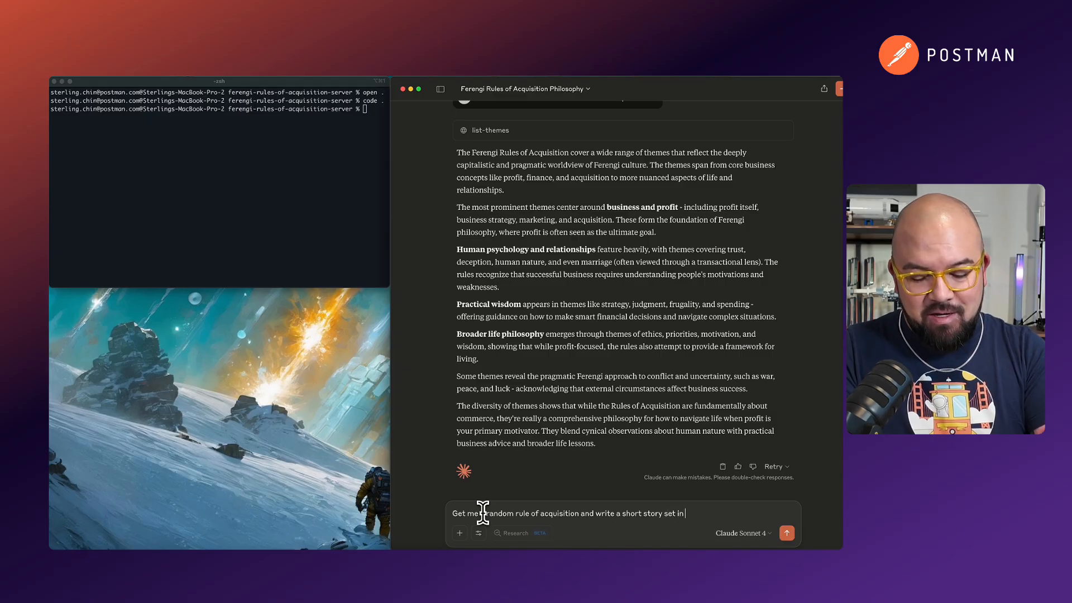
pyautogui.write('the star trek un')
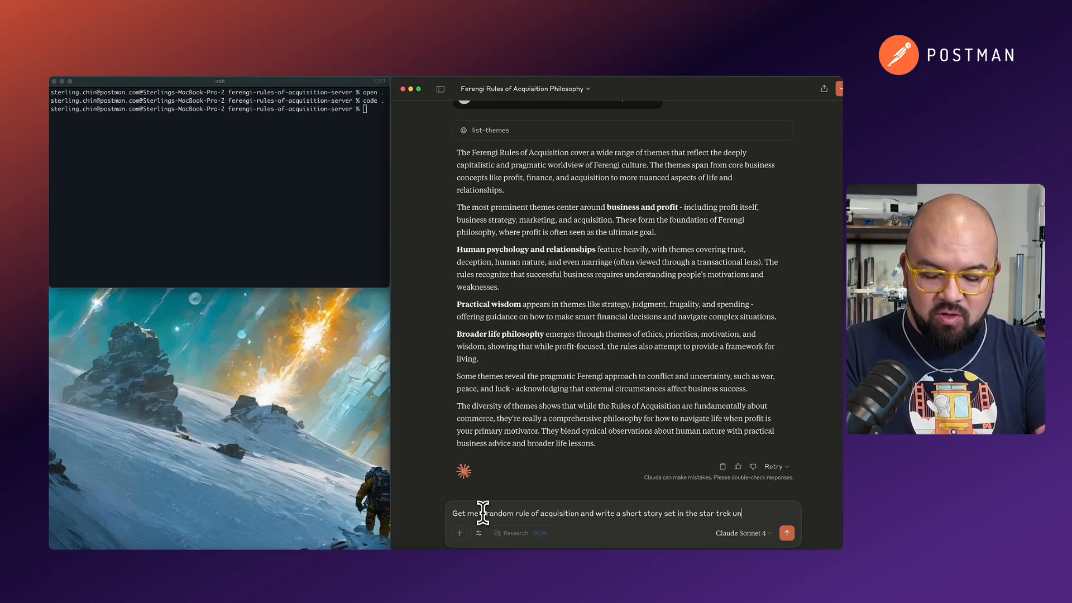
pyautogui.write('iverse')
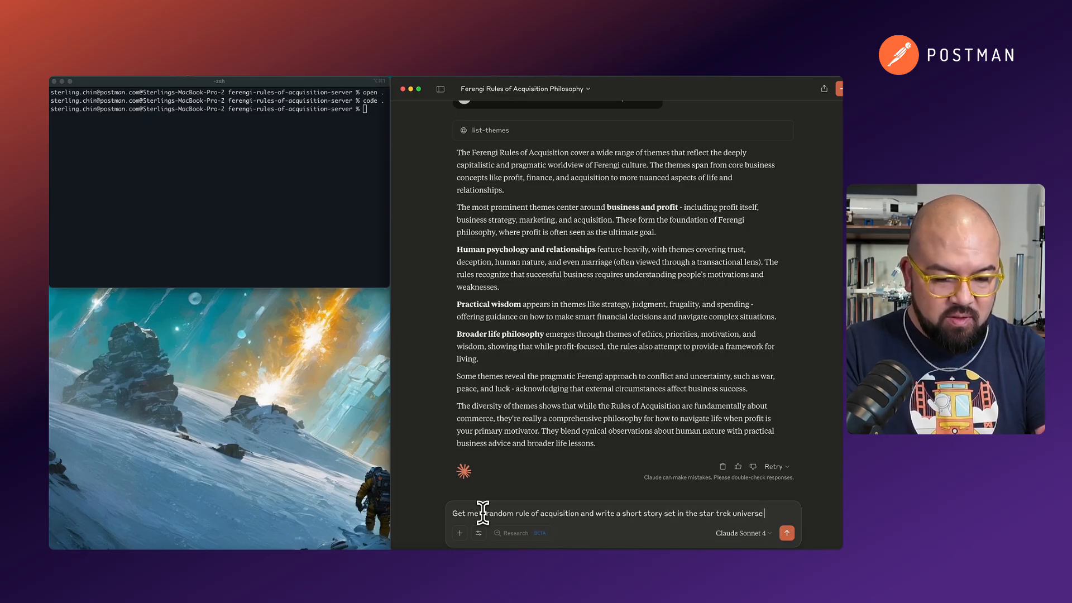
pyautogui.write('to go with the')
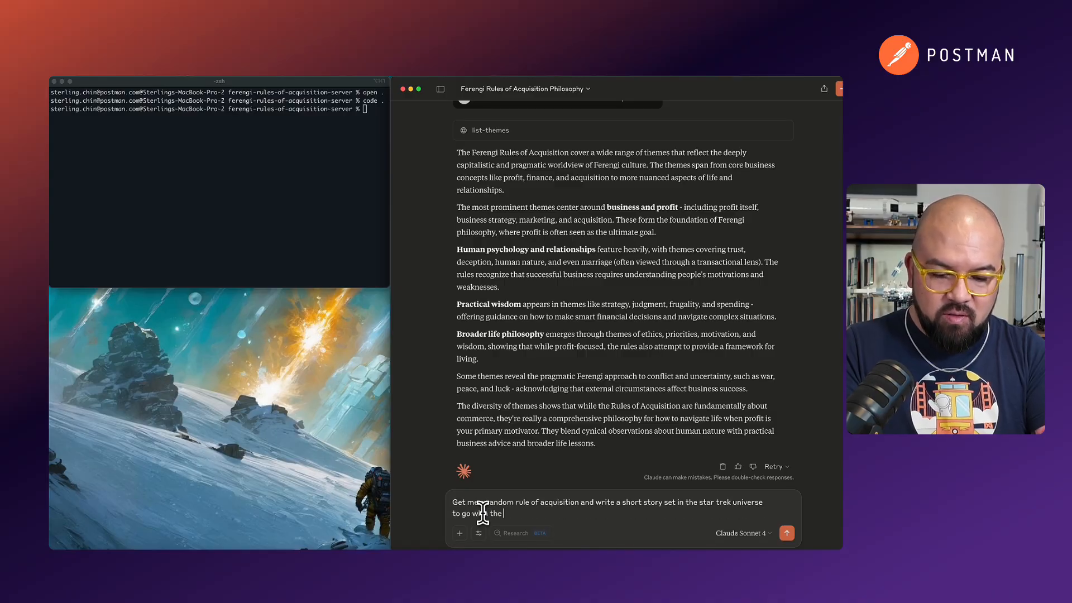
pyautogui.write('rule')
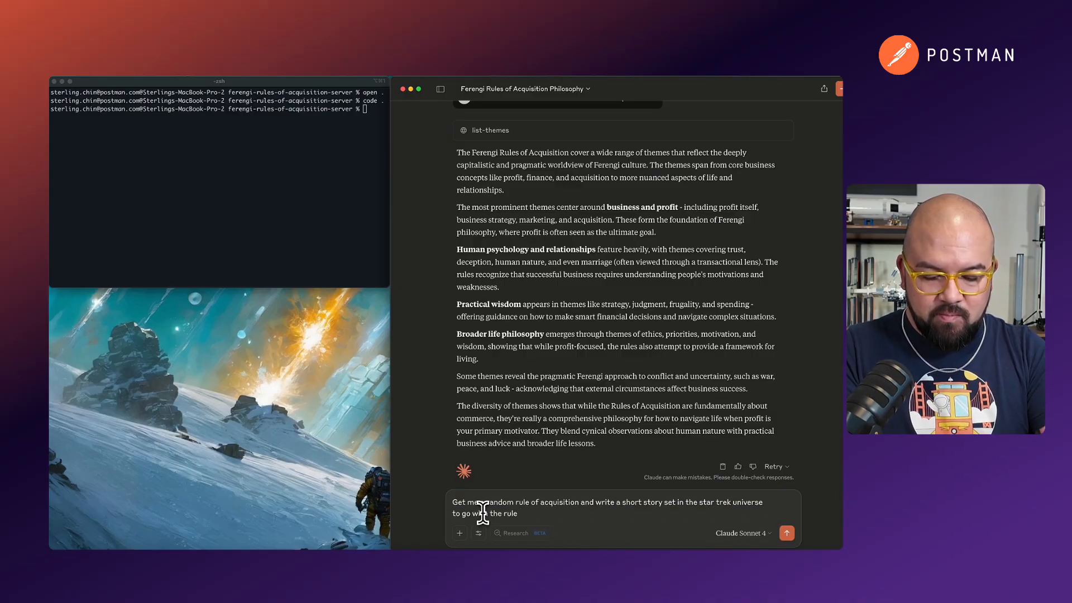
pyautogui.click(786, 533)
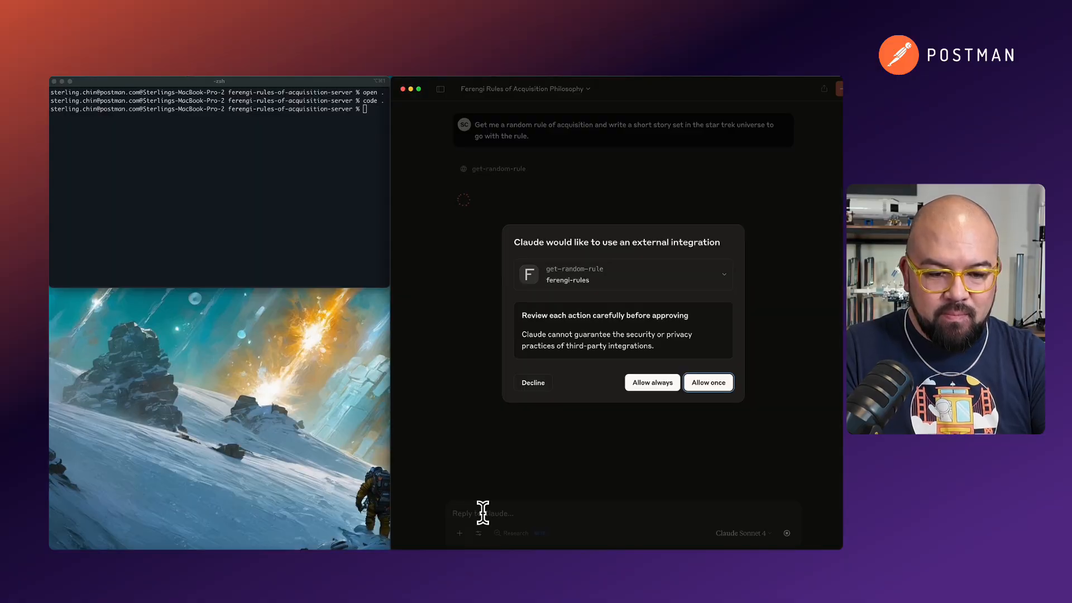
# - Allow get-random-rule once and read through the generated 'Rule 255: The Smart Accountant' story
pyautogui.click(708, 382)
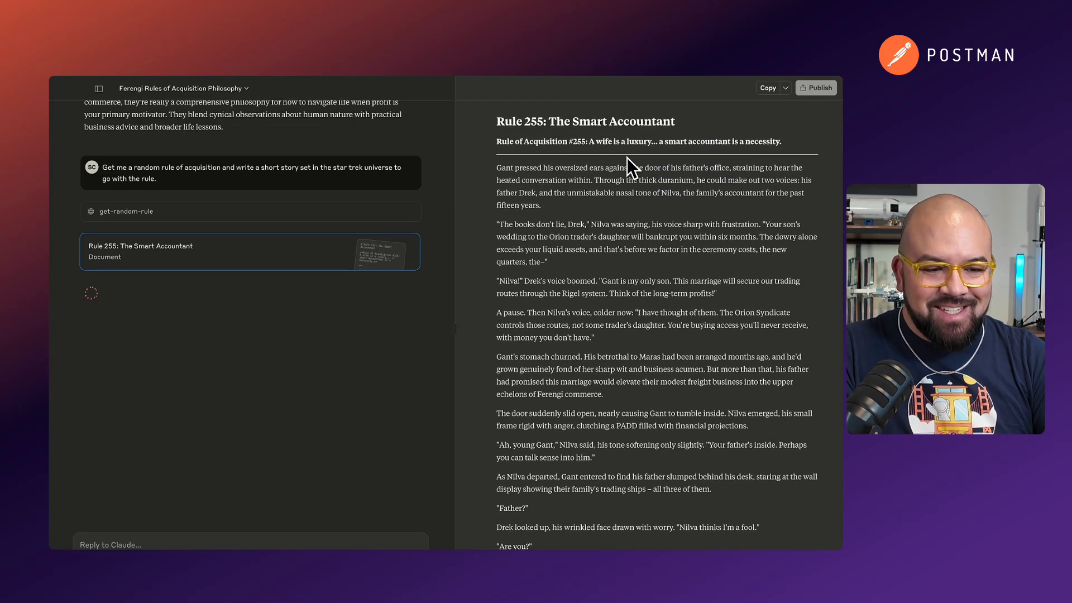
pyautogui.scroll(-3)
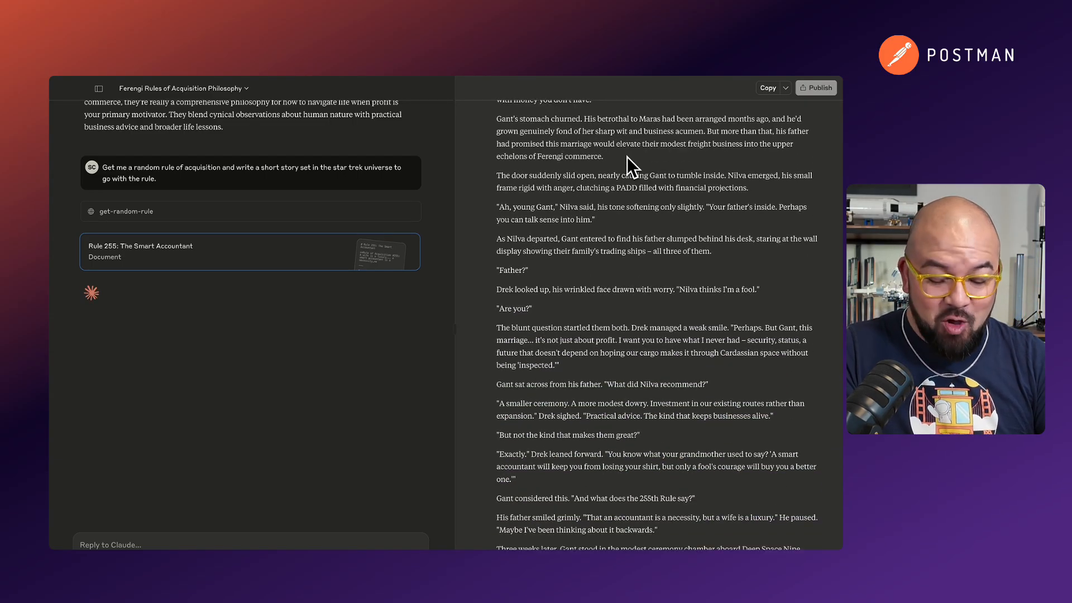
pyautogui.scroll(-3)
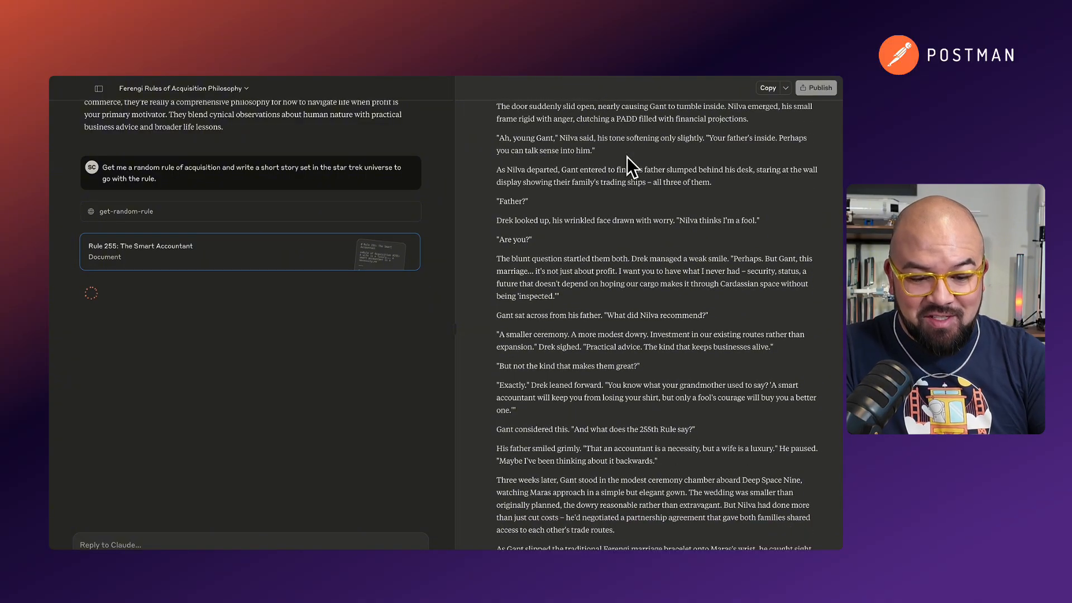
pyautogui.scroll(-3)
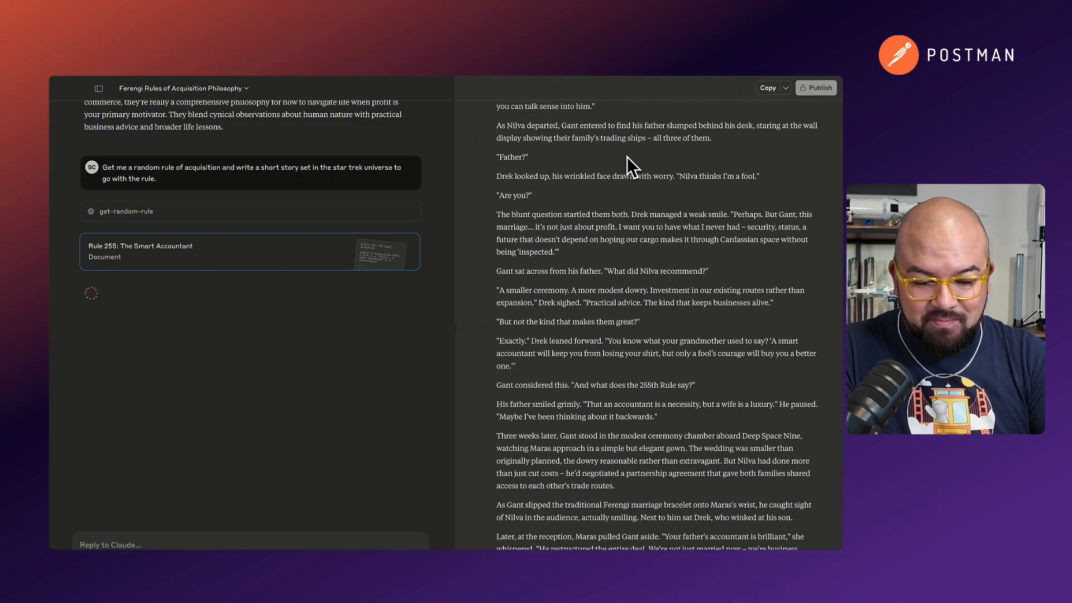